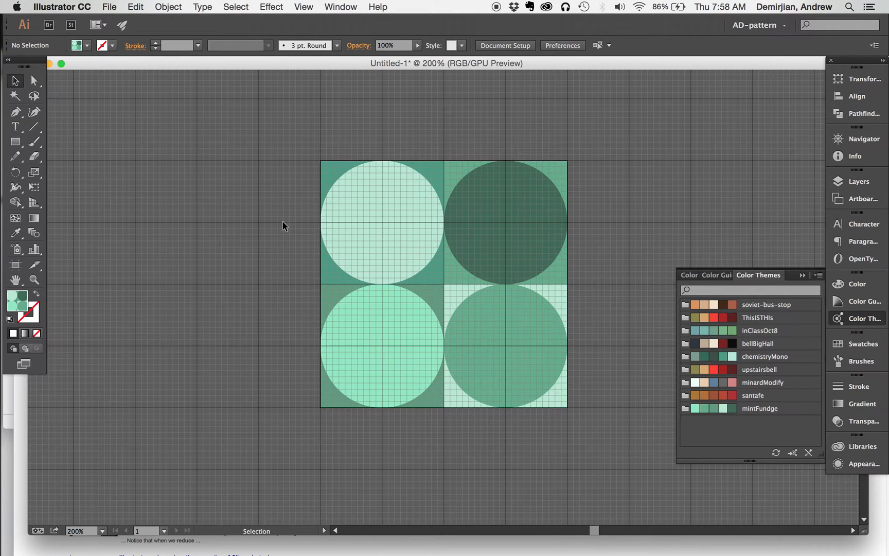
mouse_move(476, 164)
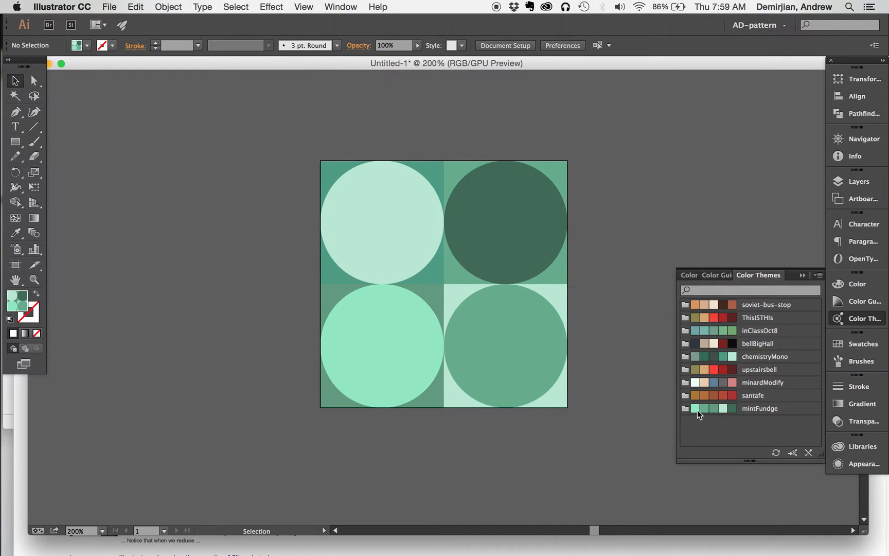
mouse_move(737, 414)
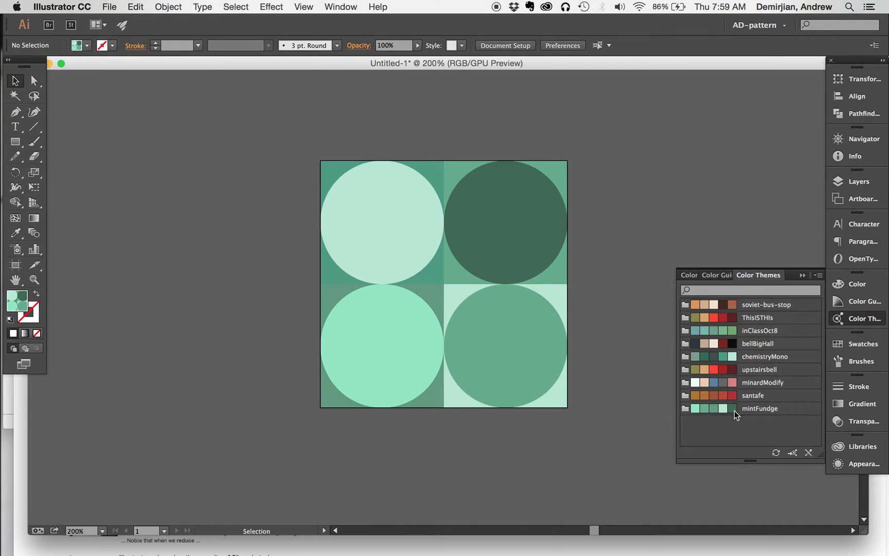
mouse_move(698, 416)
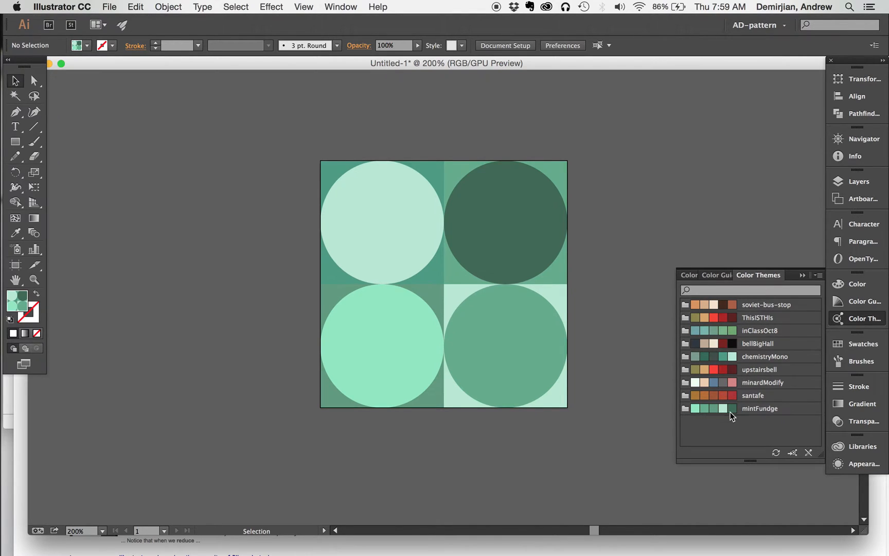
mouse_move(715, 417)
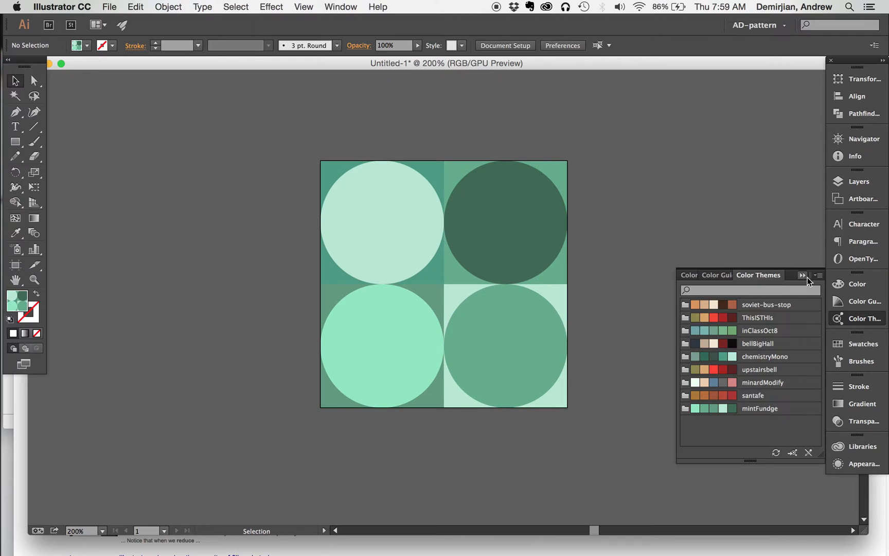
mouse_move(793, 171)
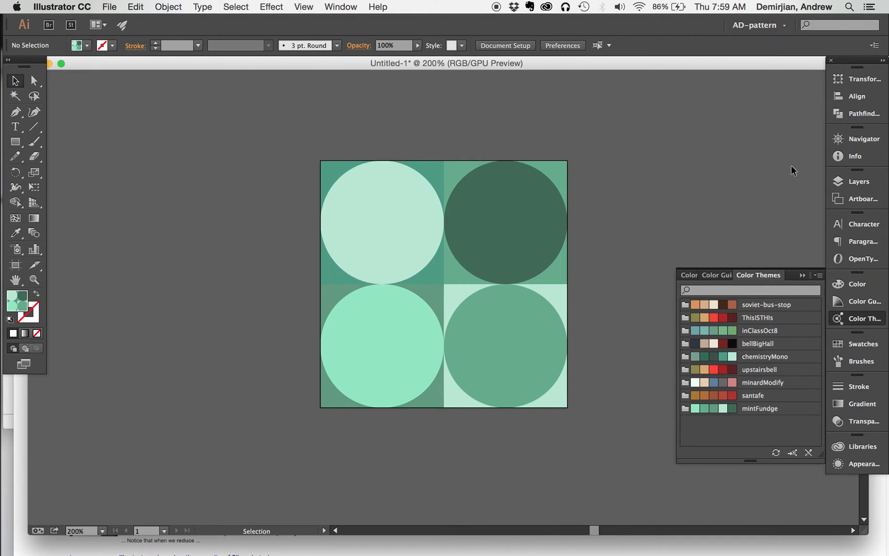
Step: Expand Layer 1 in the Layers panel and toggle visibility to view the squares without circles
click(859, 181)
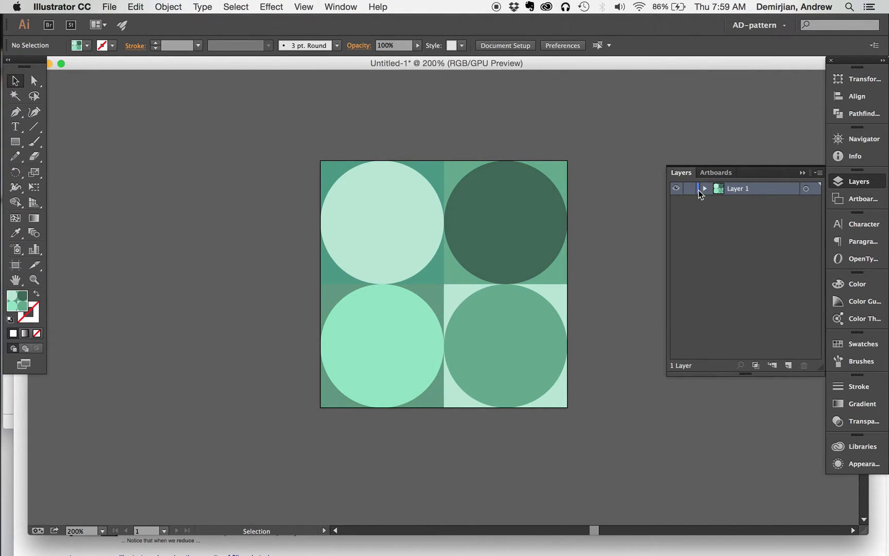
click(705, 188)
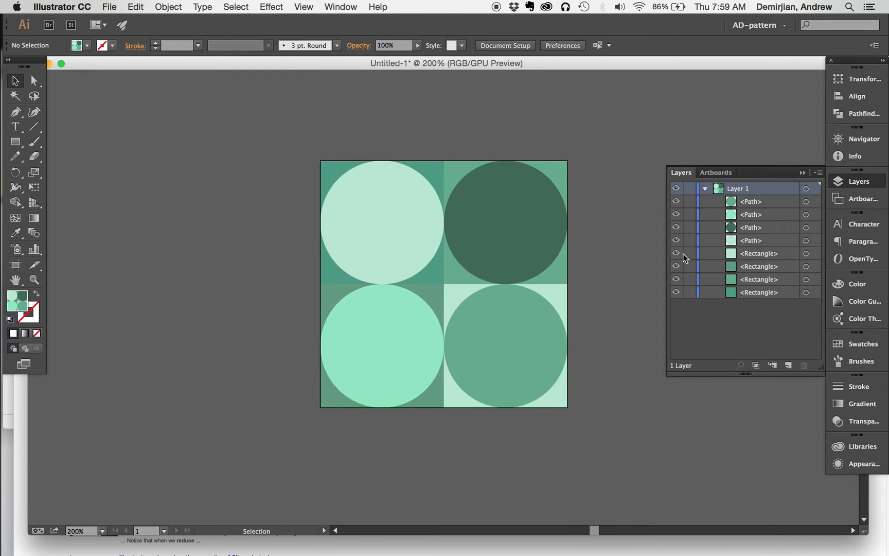
click(676, 266)
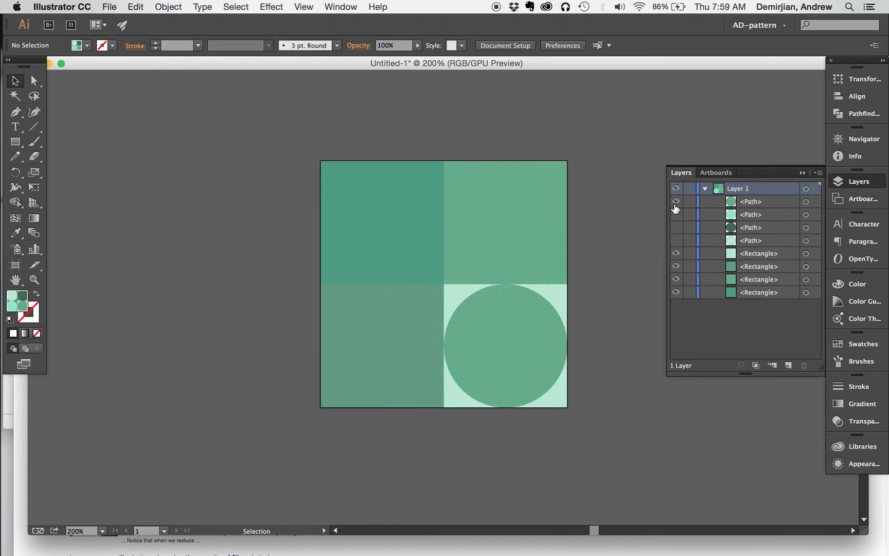
click(675, 202)
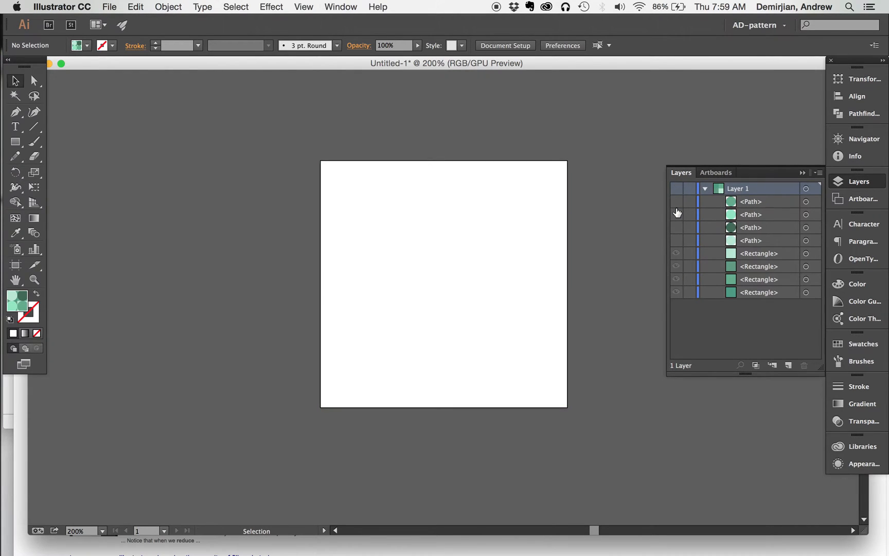
click(676, 188)
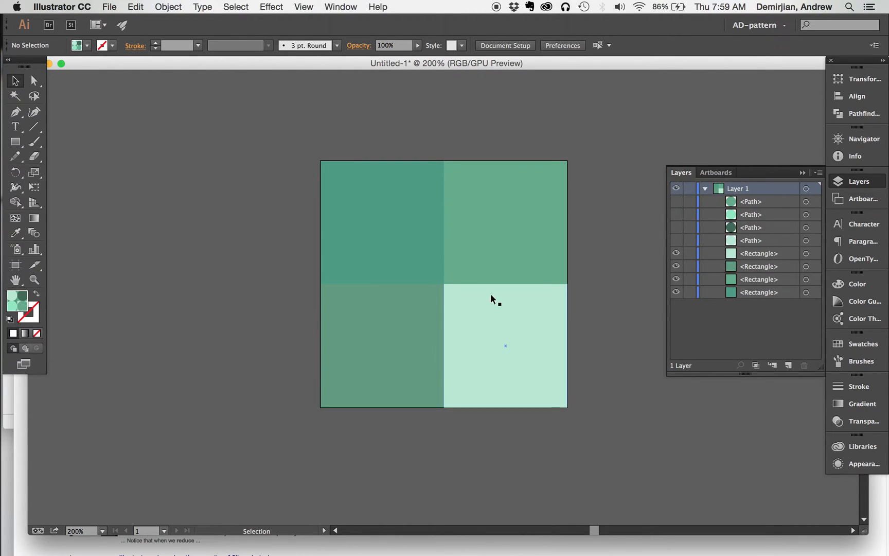
mouse_move(632, 251)
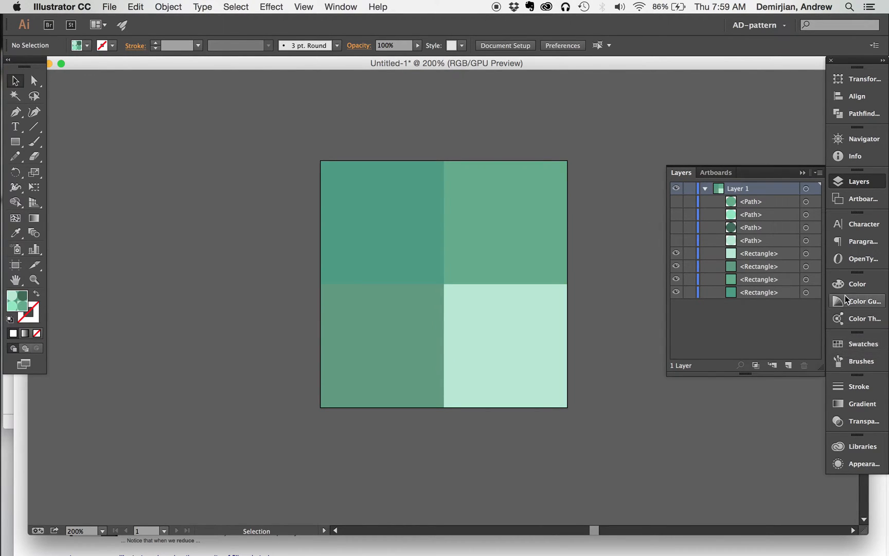
Step: View the saved mint colour themes, then make the hidden circle paths visible again
click(863, 302)
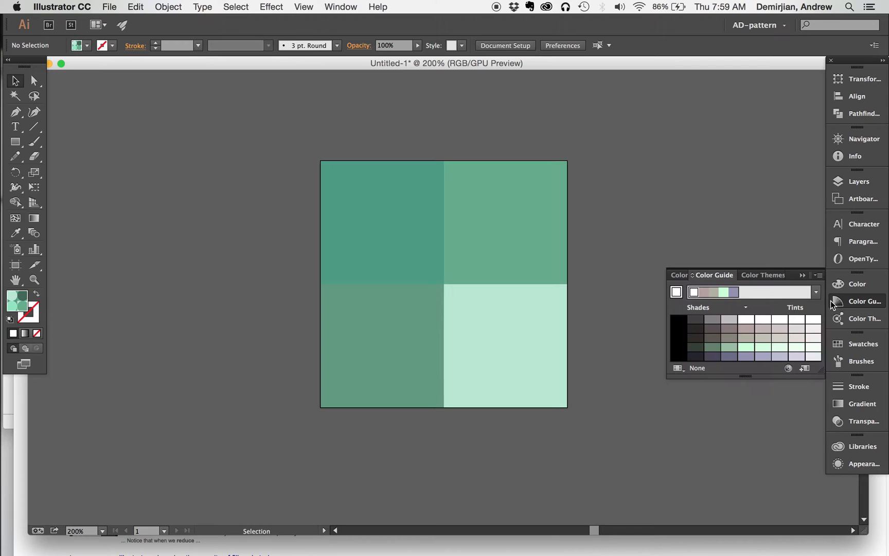
click(763, 275)
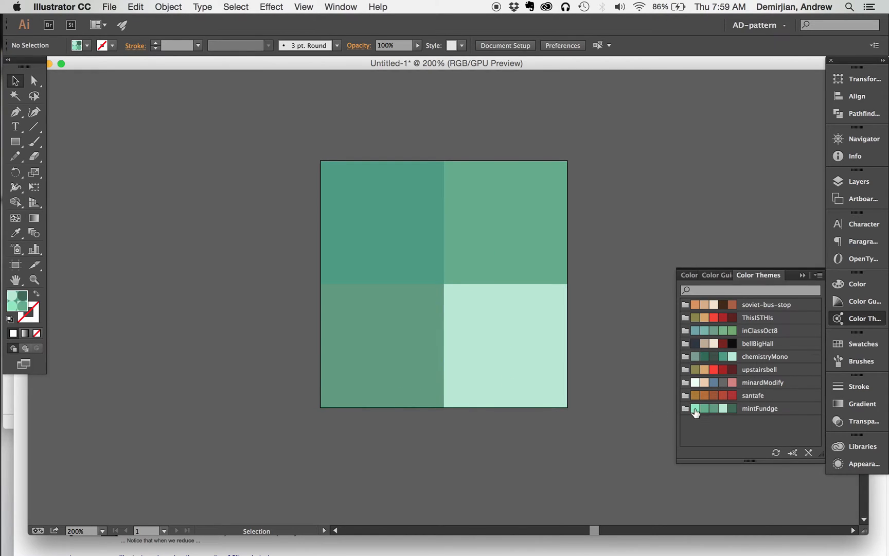
mouse_move(732, 352)
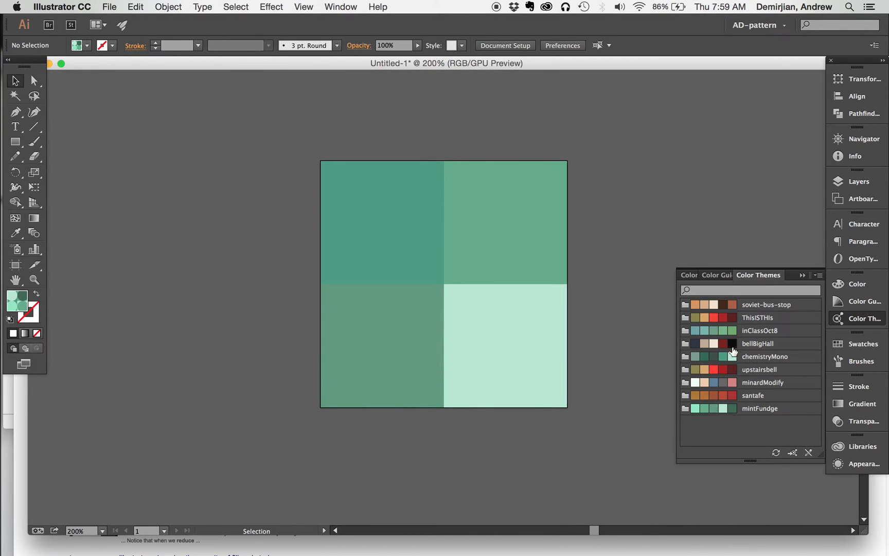
mouse_move(858, 181)
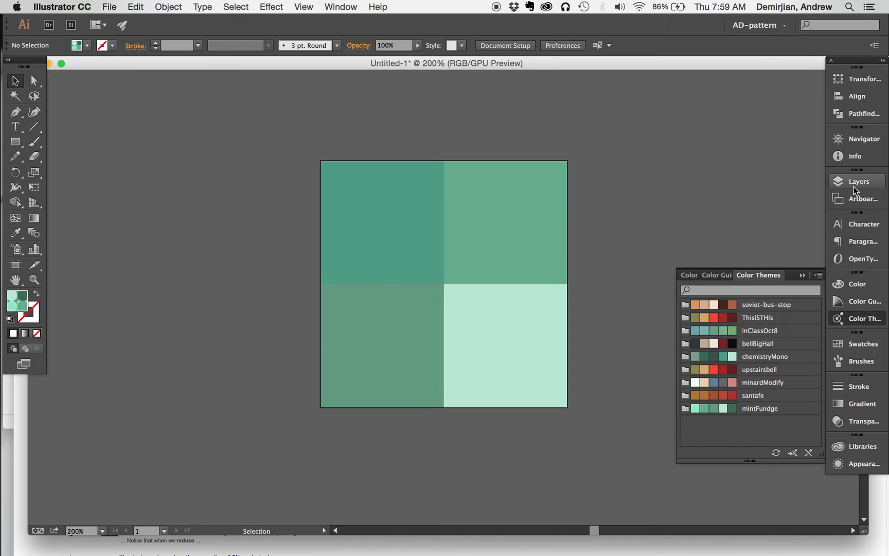
click(858, 181)
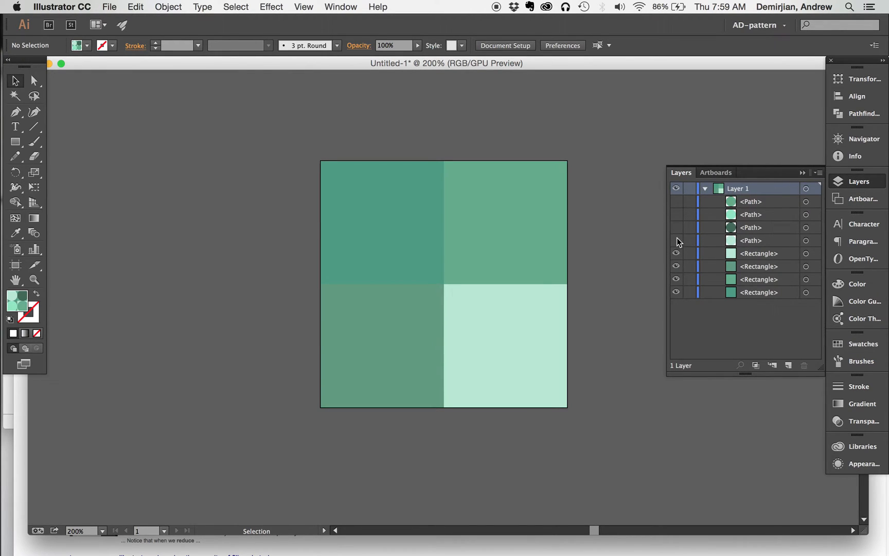
click(676, 239)
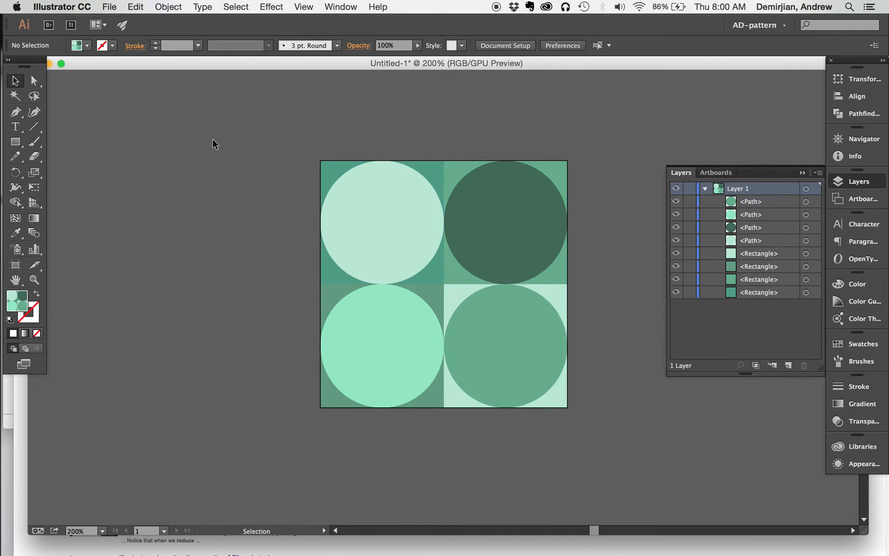
mouse_move(295, 164)
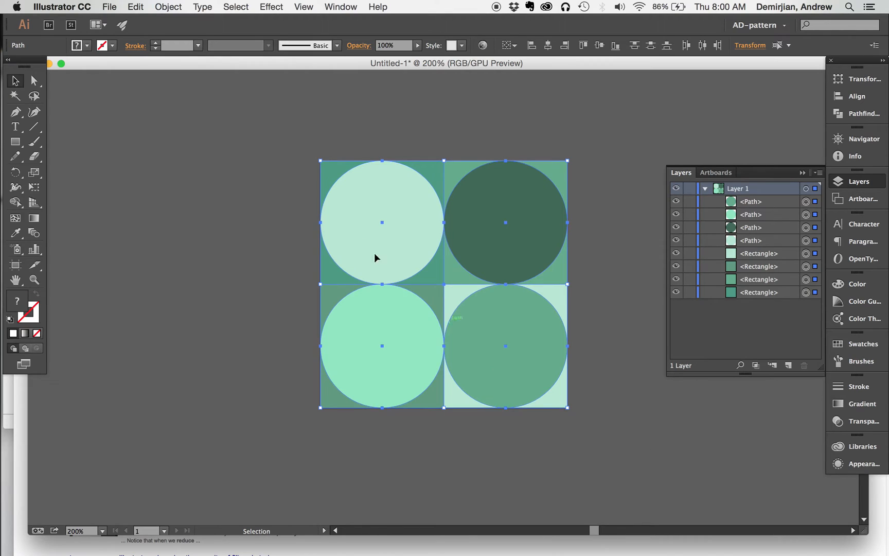
mouse_move(497, 206)
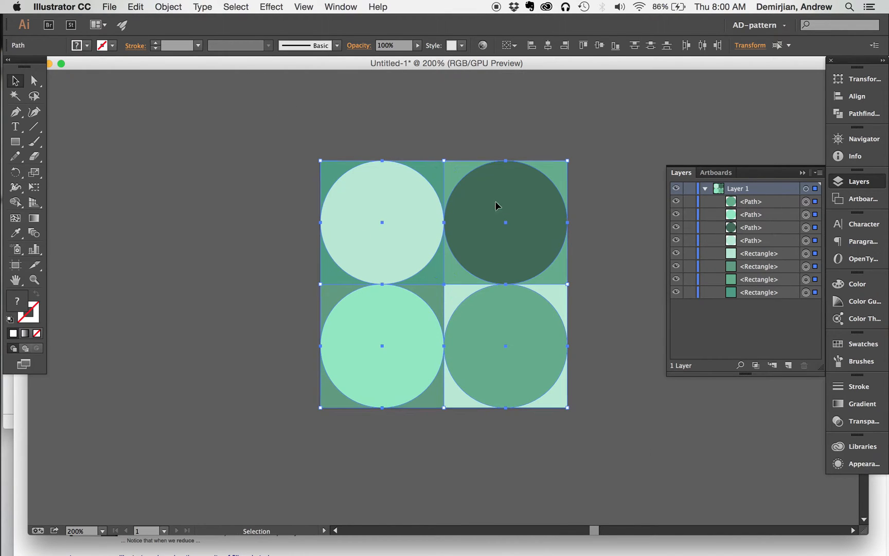
mouse_move(162, 4)
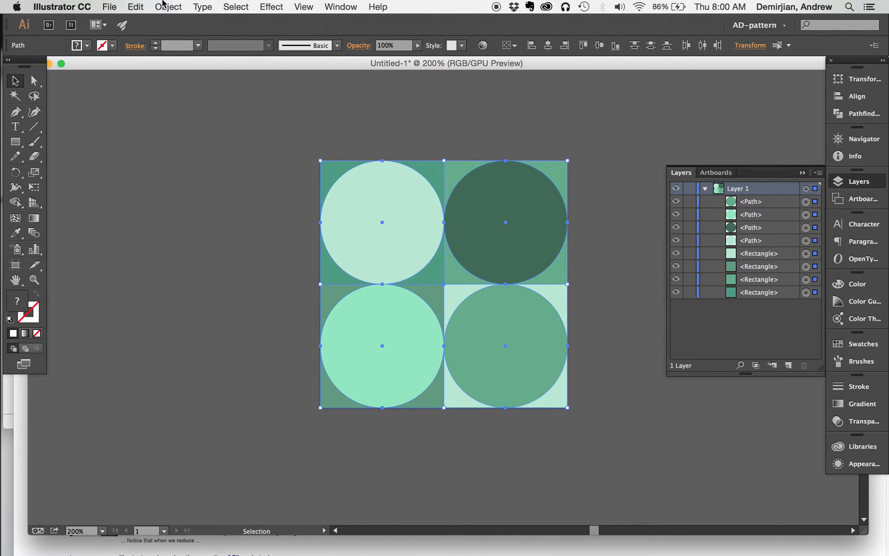
Step: Open the Object menu to reach the pattern-making commands for the selected artwork
click(168, 7)
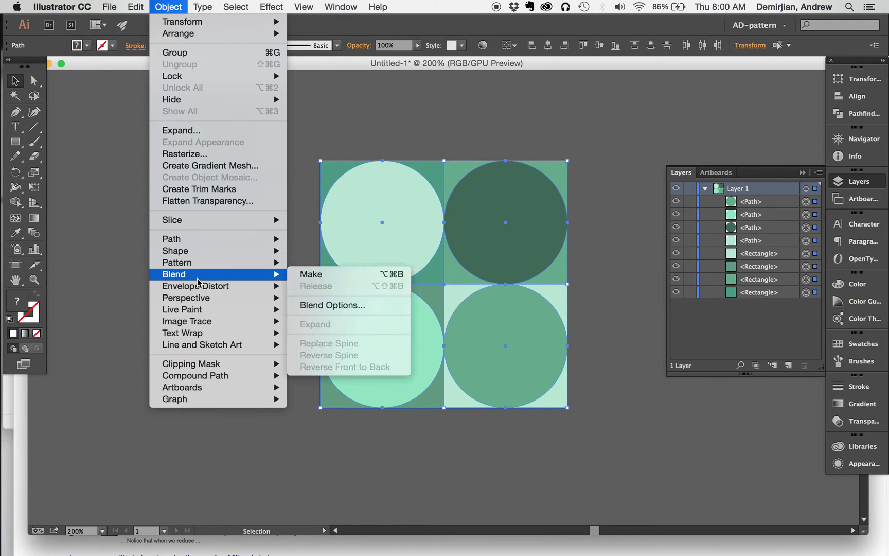
mouse_move(176, 263)
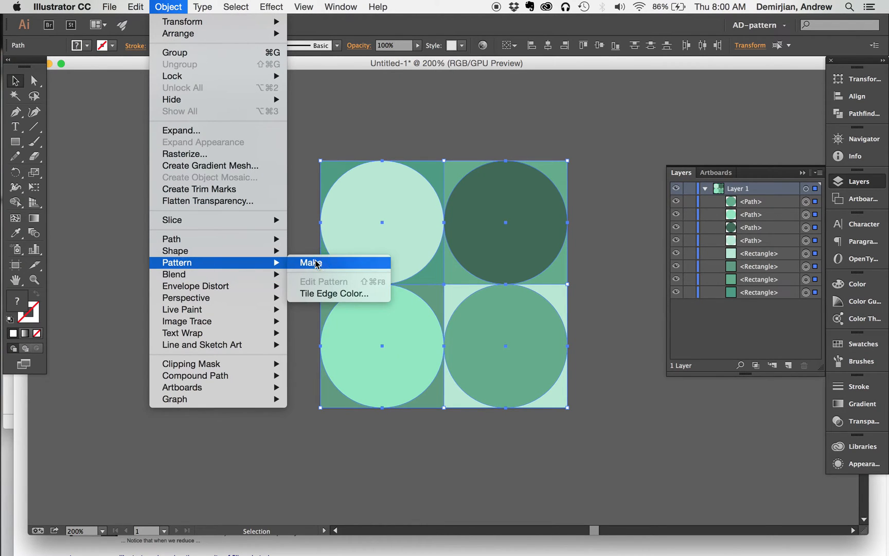
Step: Make a new pattern from the artwork and name it super-minty-circles
click(311, 263)
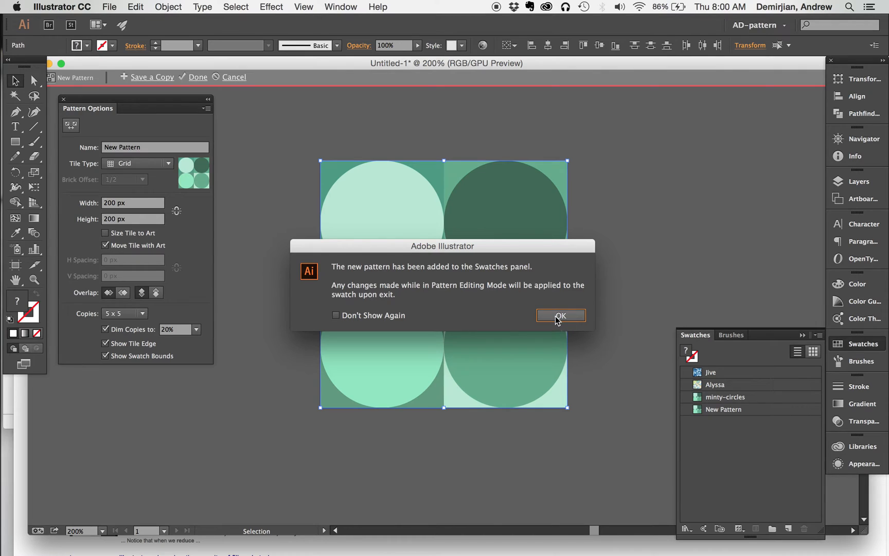
click(560, 315)
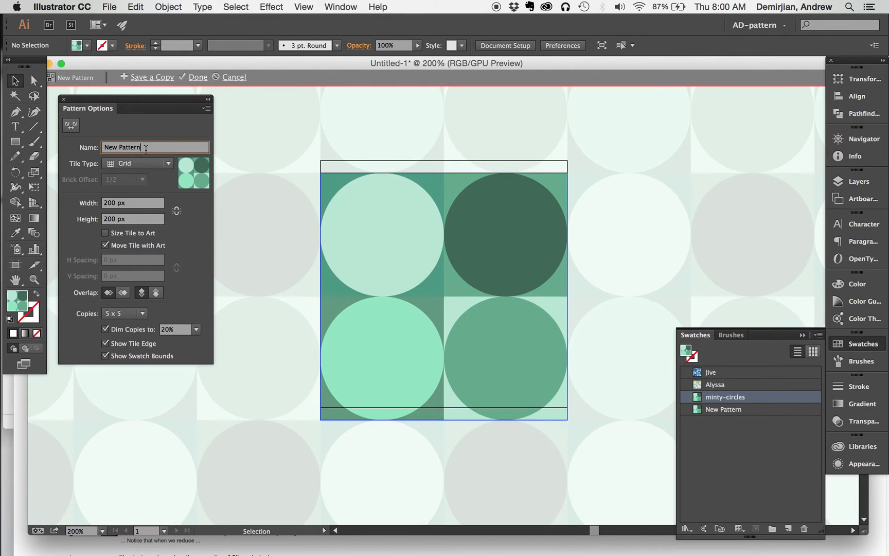
triple_click(122, 147)
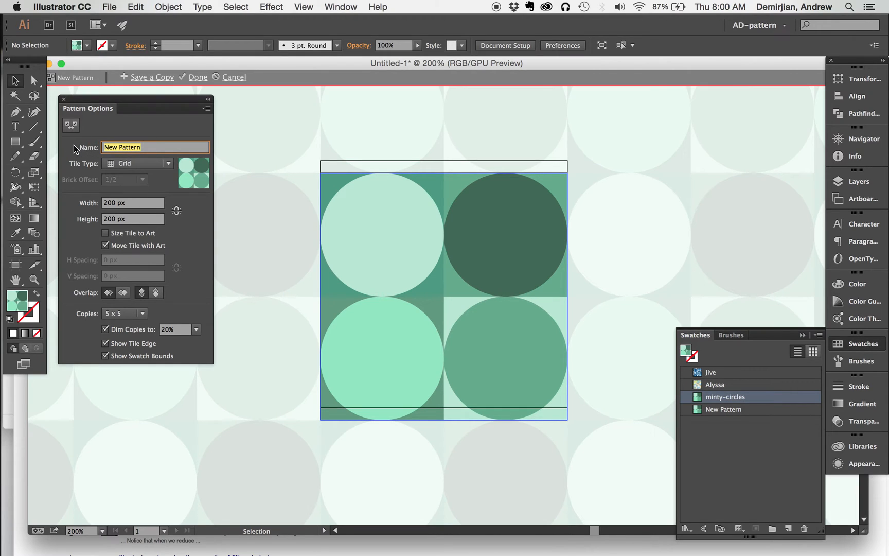
text(super-minty-c)
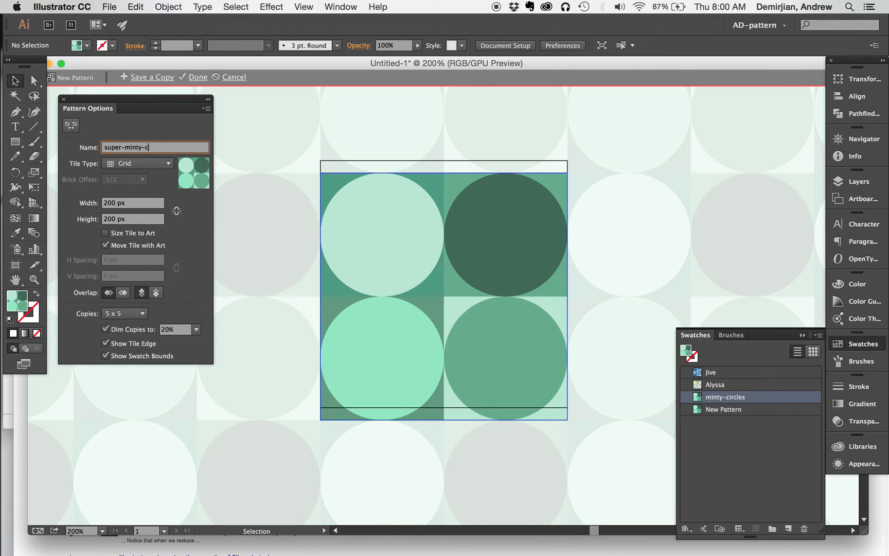
text(ircles)
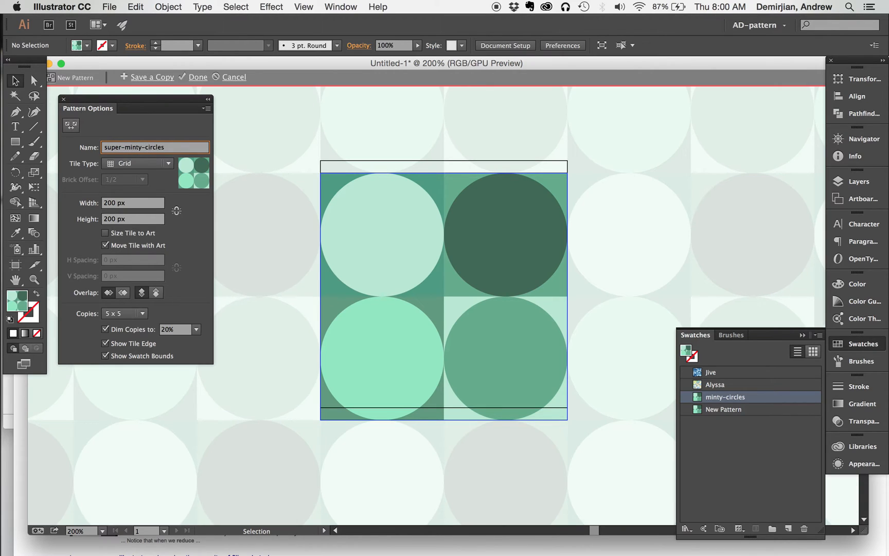
Step: Try Brick by Row tiling, return to Grid, and set Dim Copies to 100%
click(137, 164)
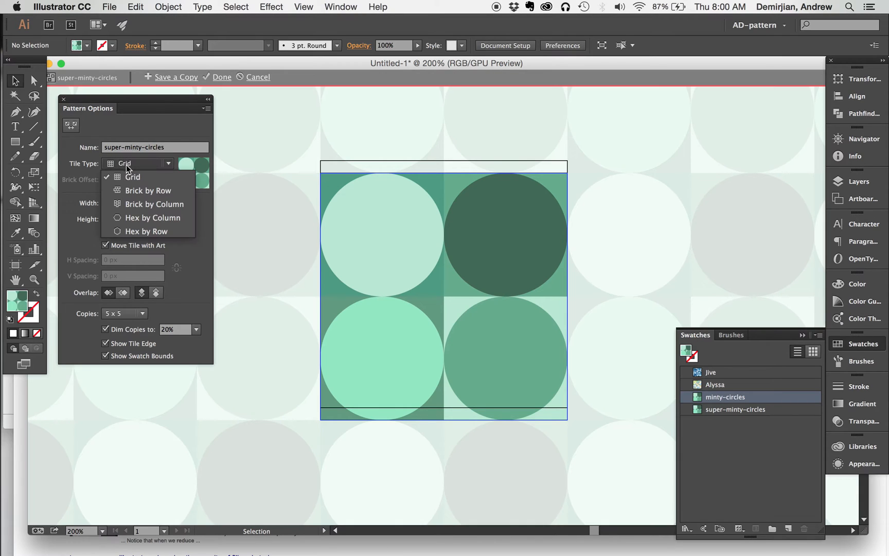
click(147, 190)
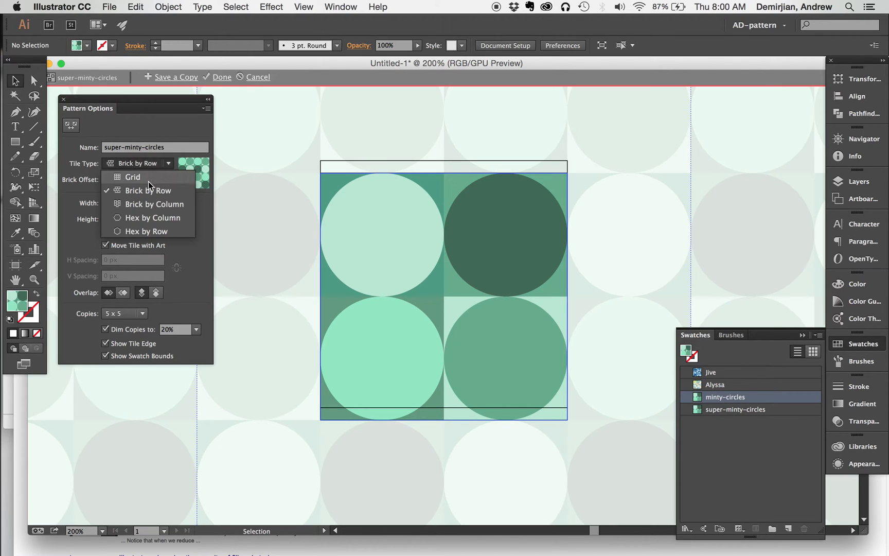
click(131, 177)
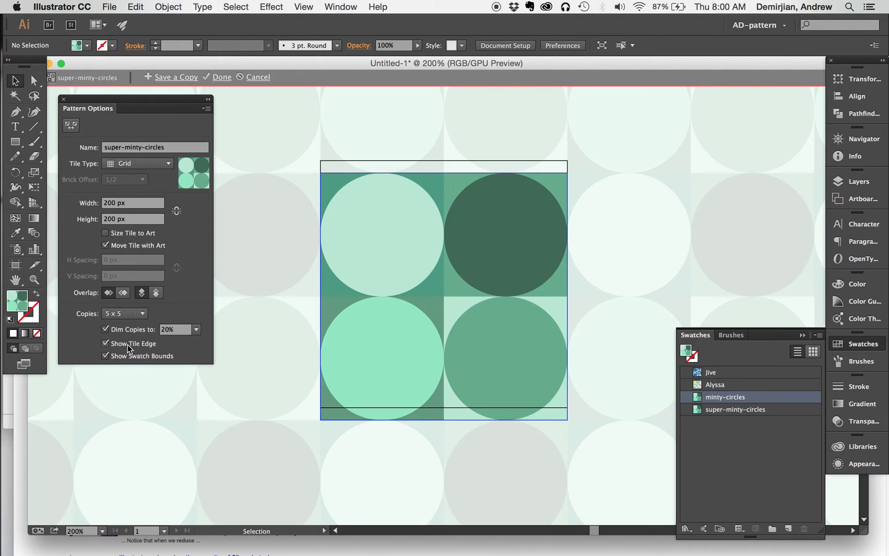
mouse_move(198, 333)
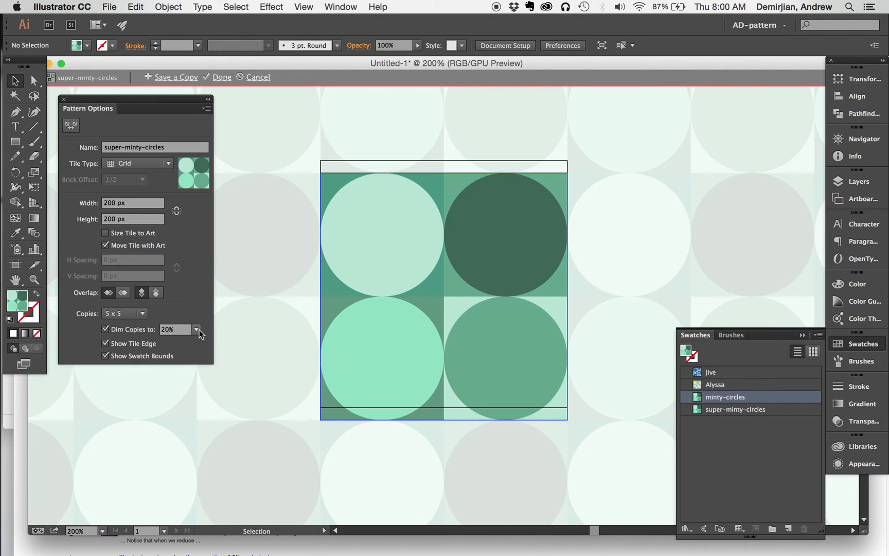
click(175, 329)
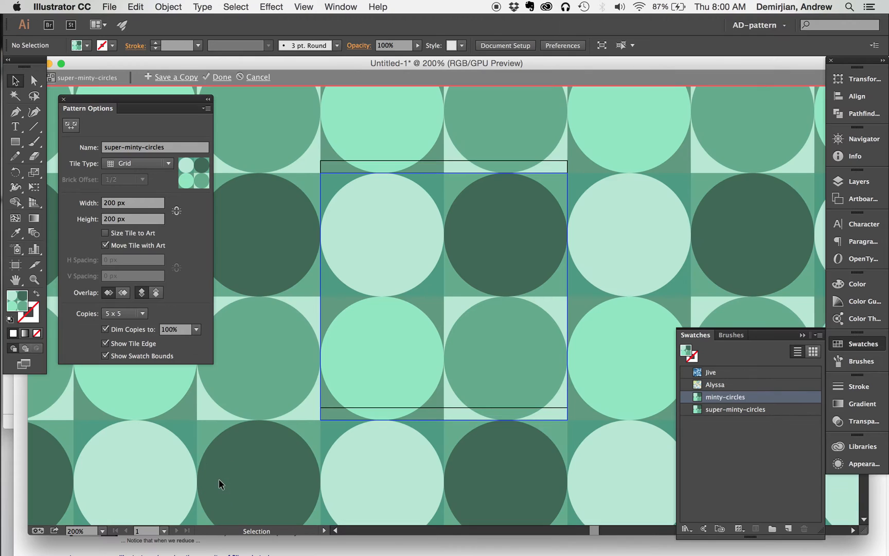
mouse_move(214, 90)
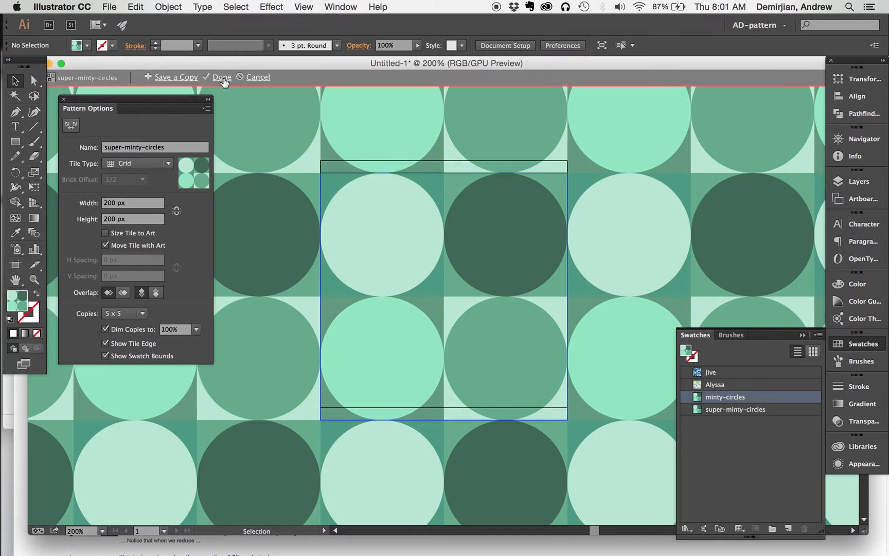
Step: Finish pattern editing and save the swatches as a library named super-minty-circles
click(221, 76)
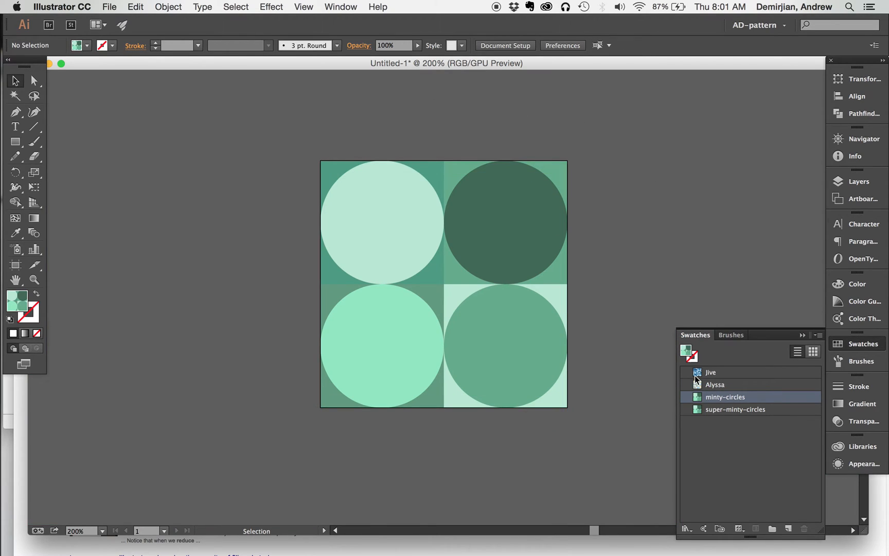
click(736, 408)
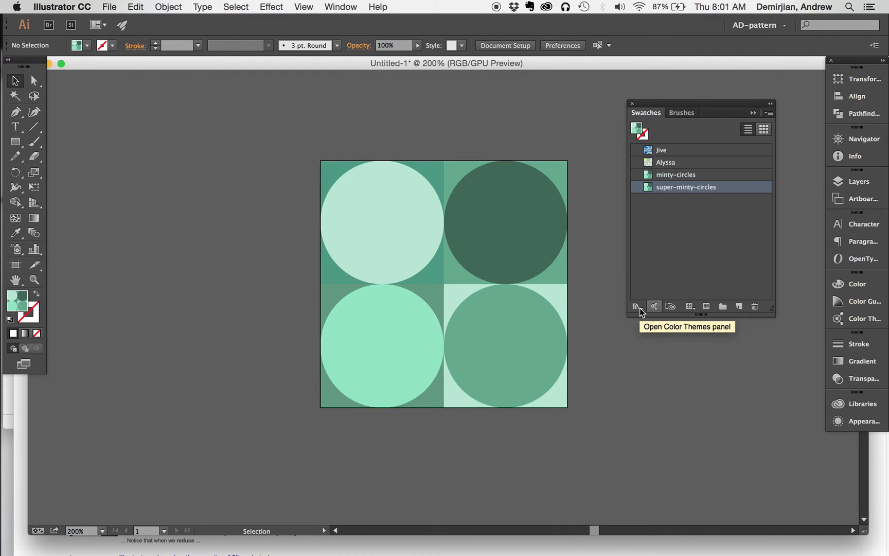
click(637, 307)
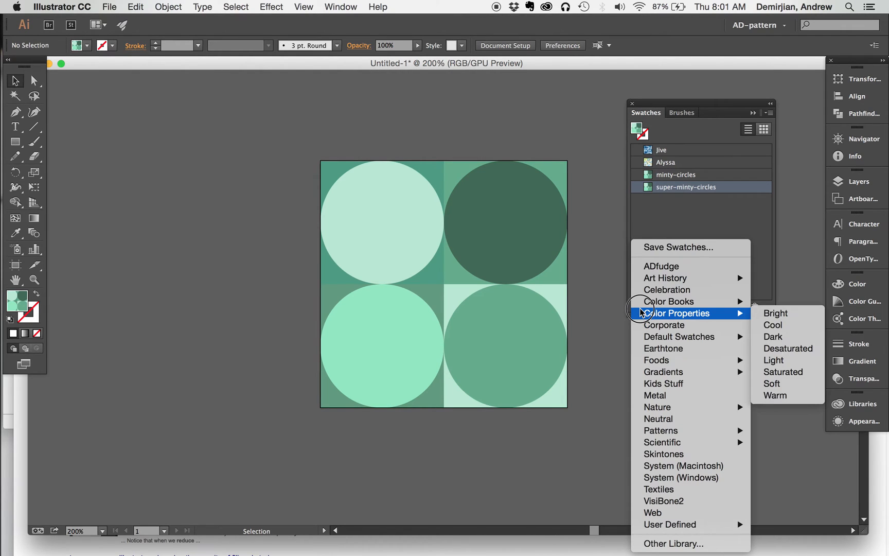
mouse_move(675, 247)
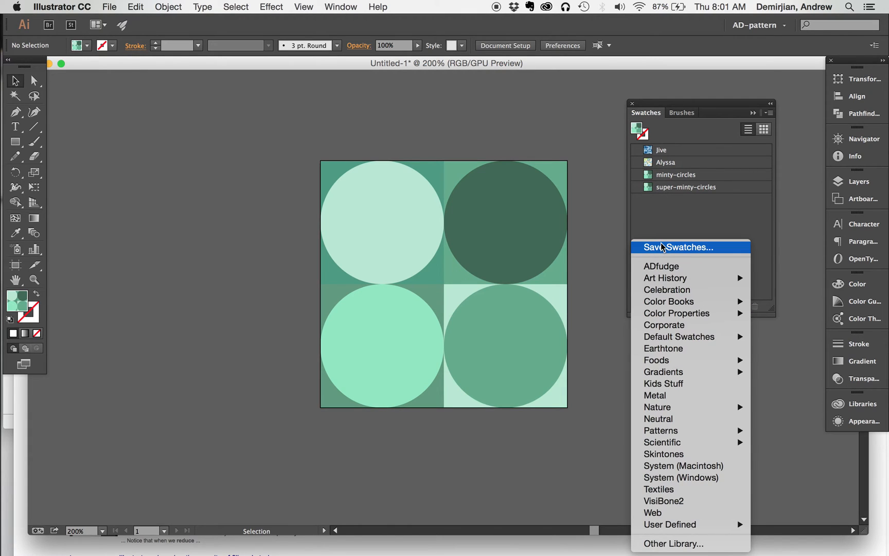
click(678, 247)
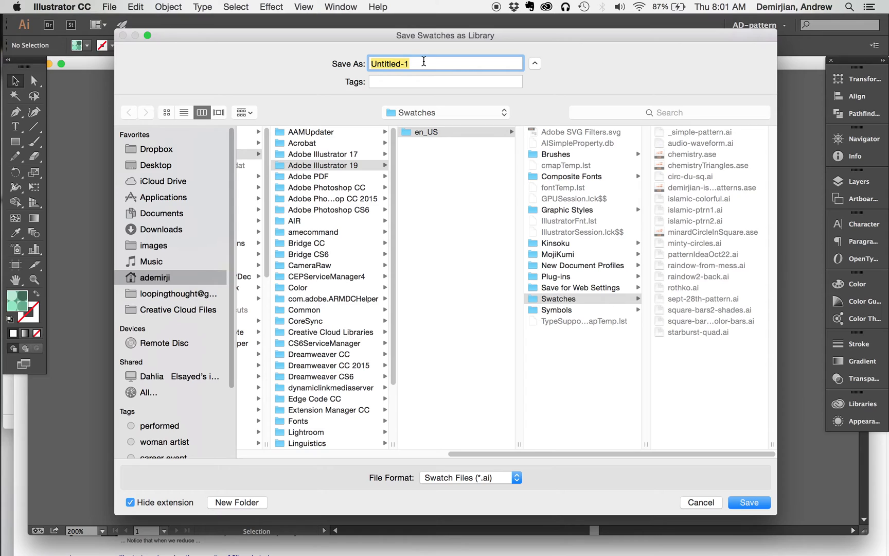
text(super-minty-circles)
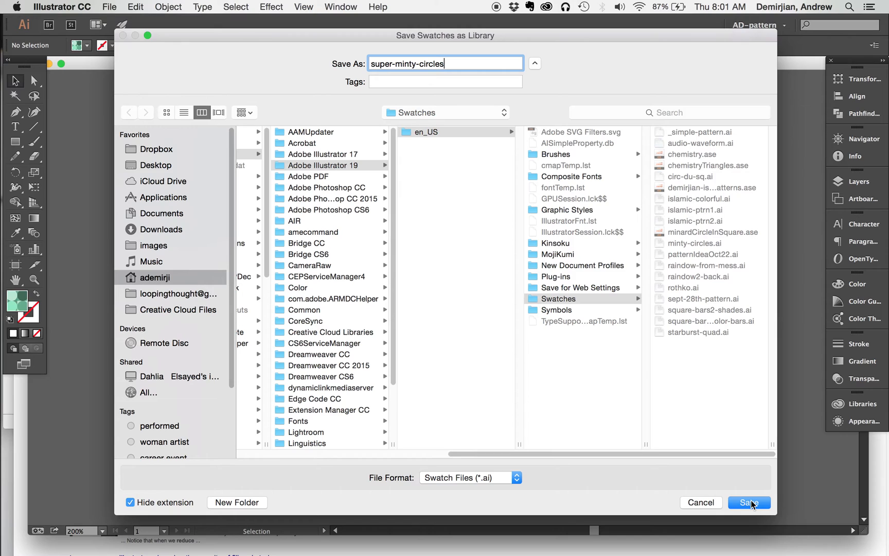
click(748, 502)
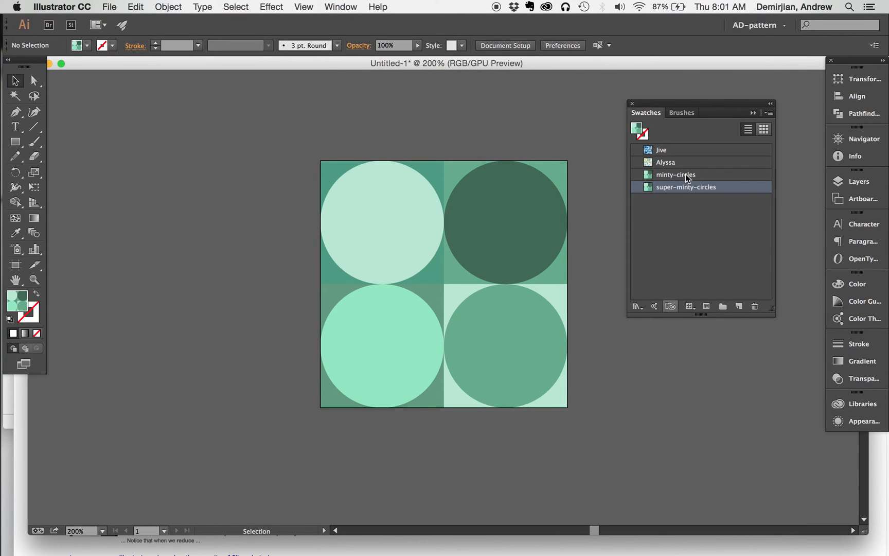
Step: Delete the old minty-circles swatch, leaving jive, Alyssa and super-minty-circles
click(675, 174)
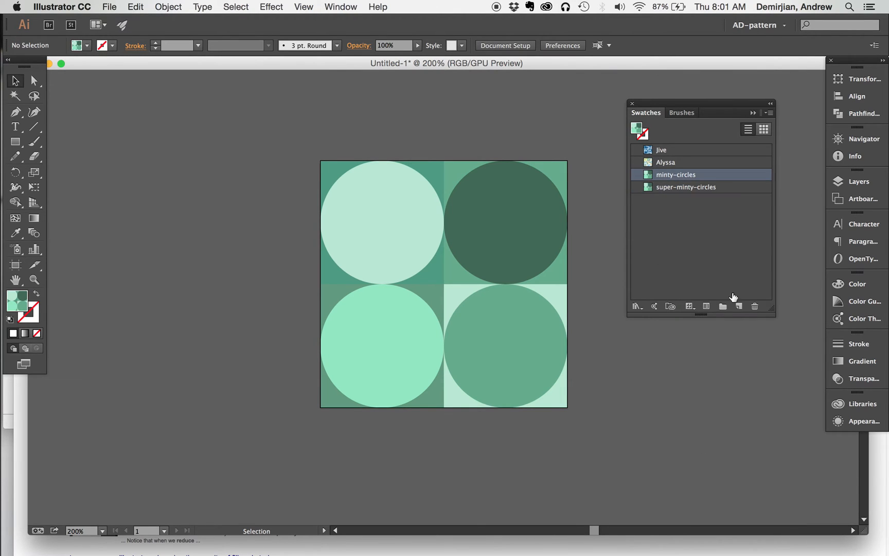
click(754, 306)
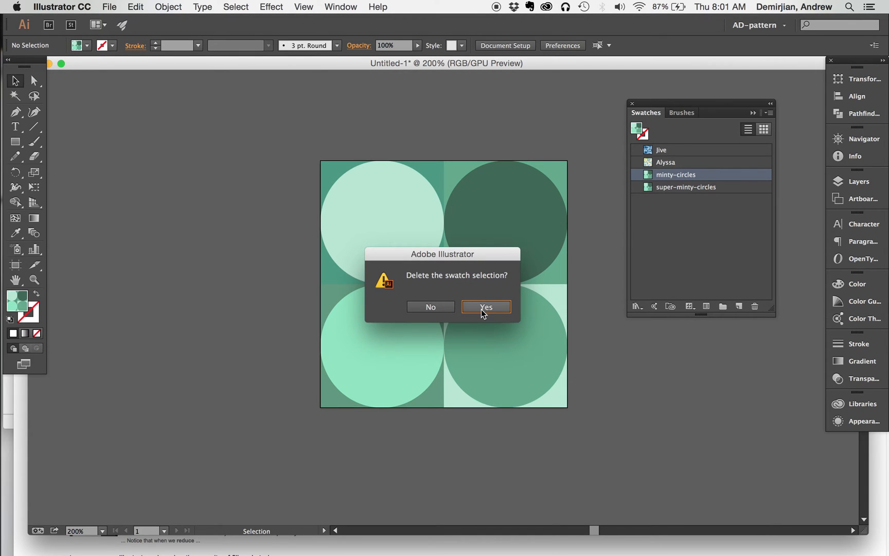
click(486, 307)
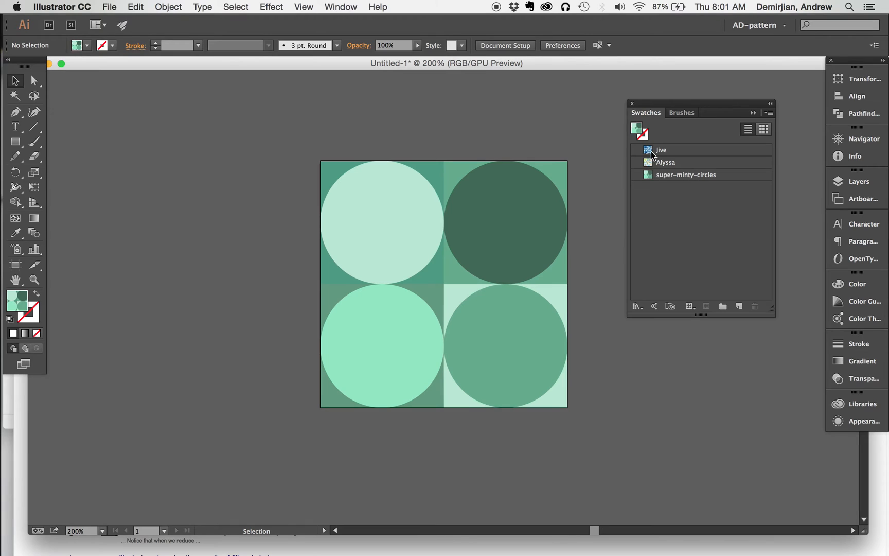
mouse_move(200, 30)
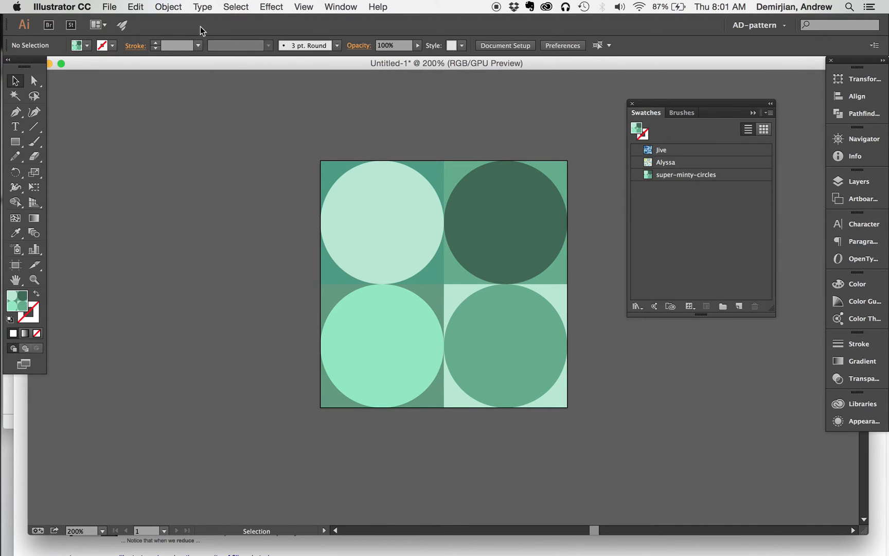
Step: Create a new Video and Film document at Film (4K) size, 4096 × 3112 px
click(109, 7)
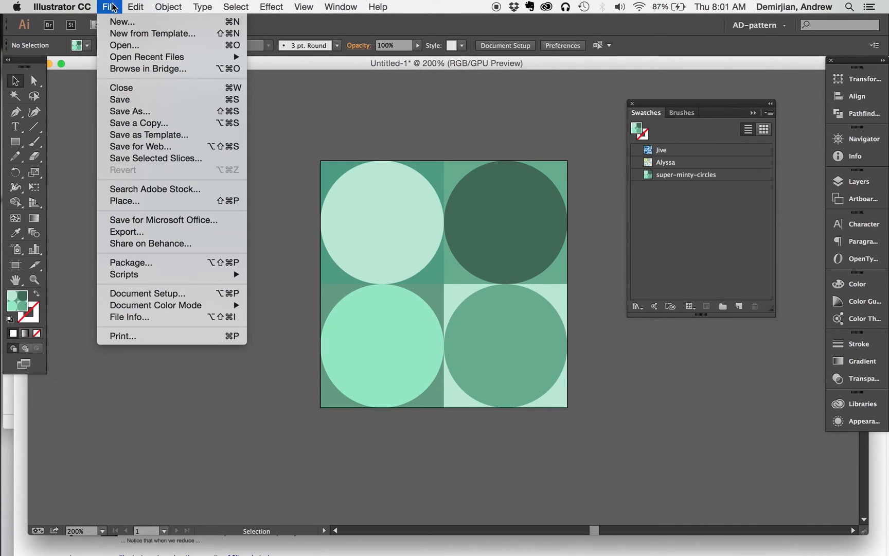
click(122, 22)
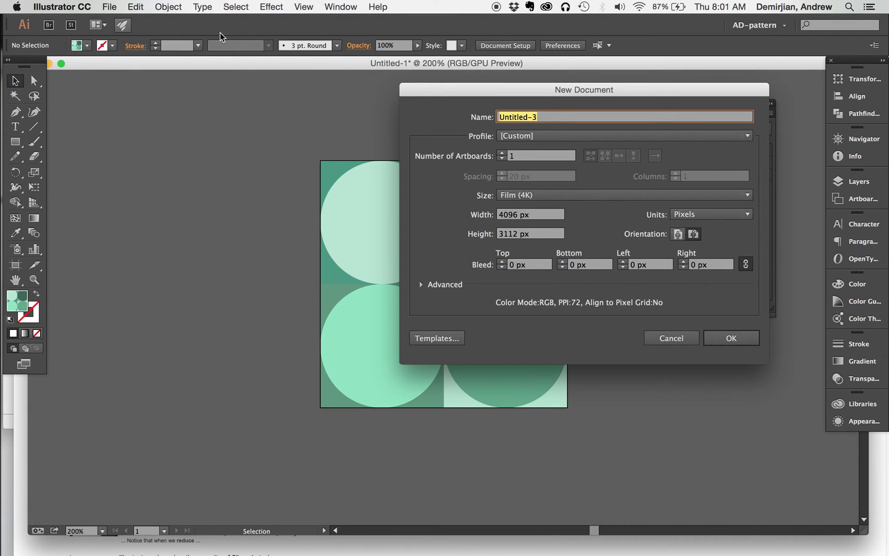
click(746, 135)
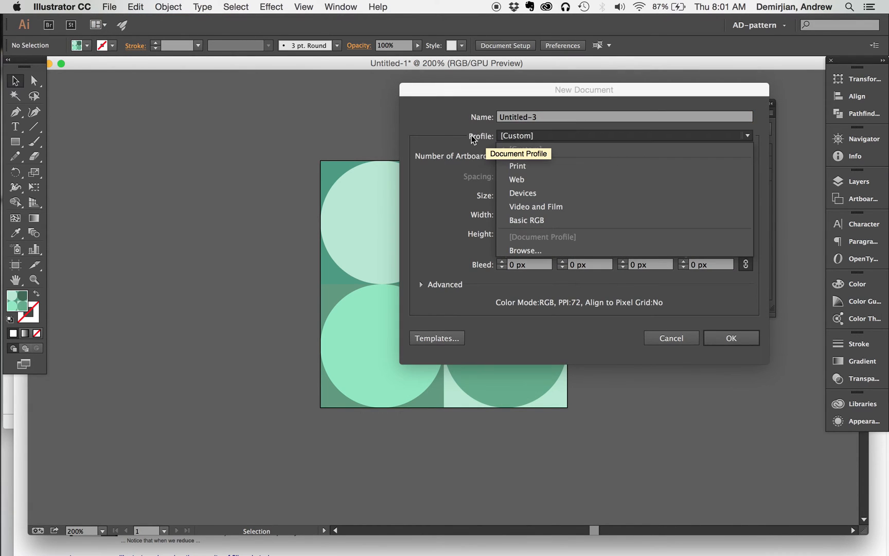
click(535, 206)
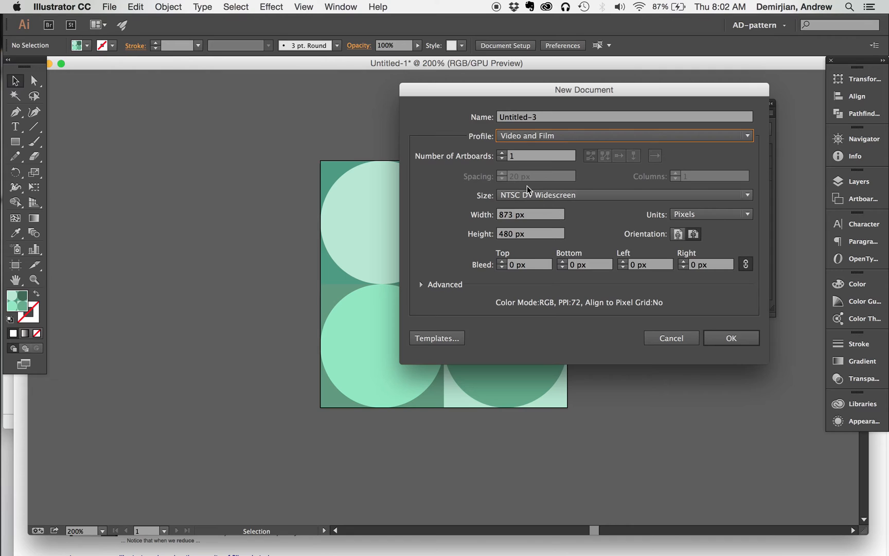
mouse_move(529, 199)
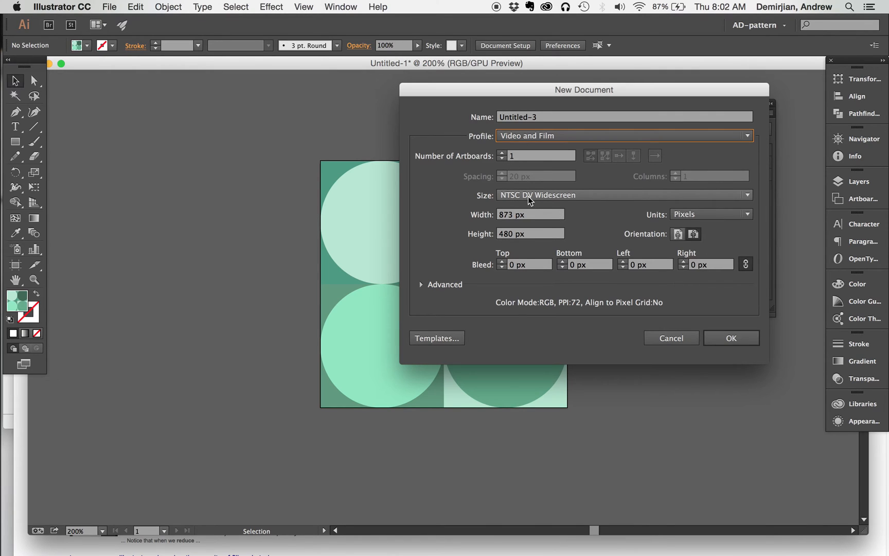
click(623, 195)
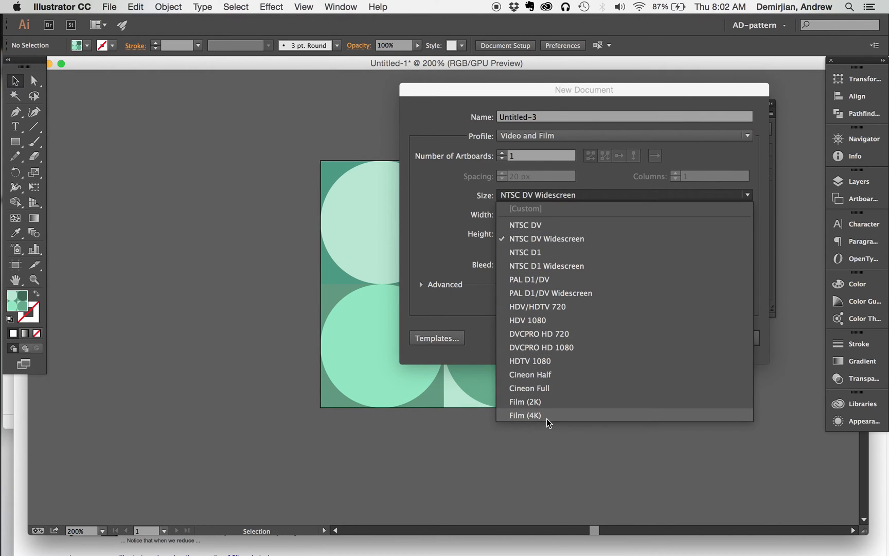
mouse_move(538, 363)
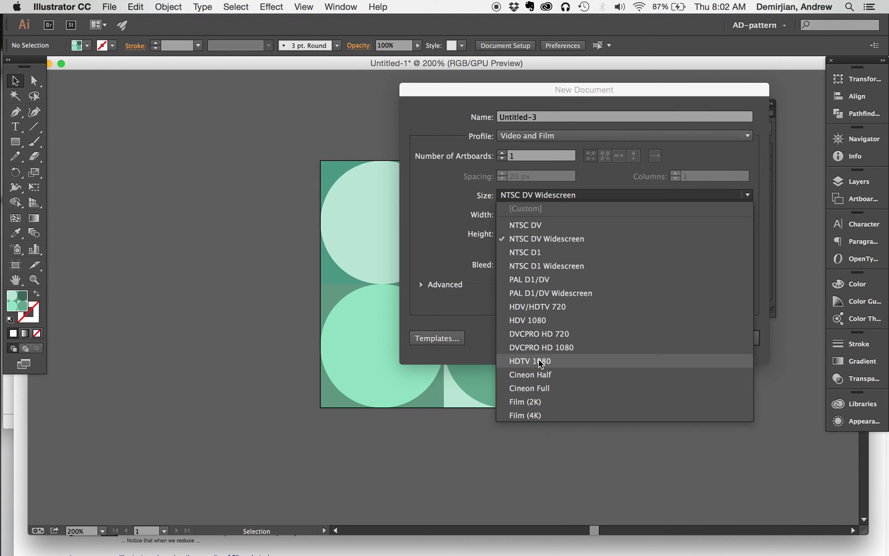
mouse_move(554, 417)
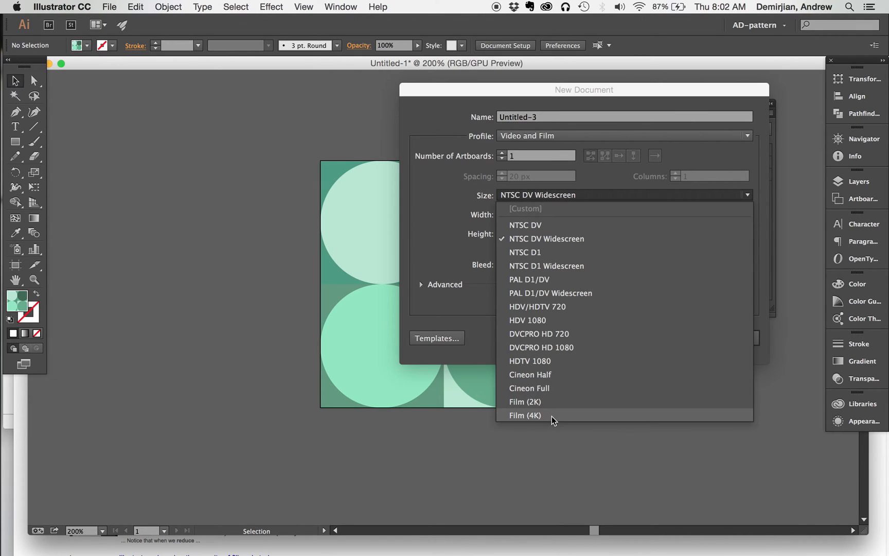
click(525, 415)
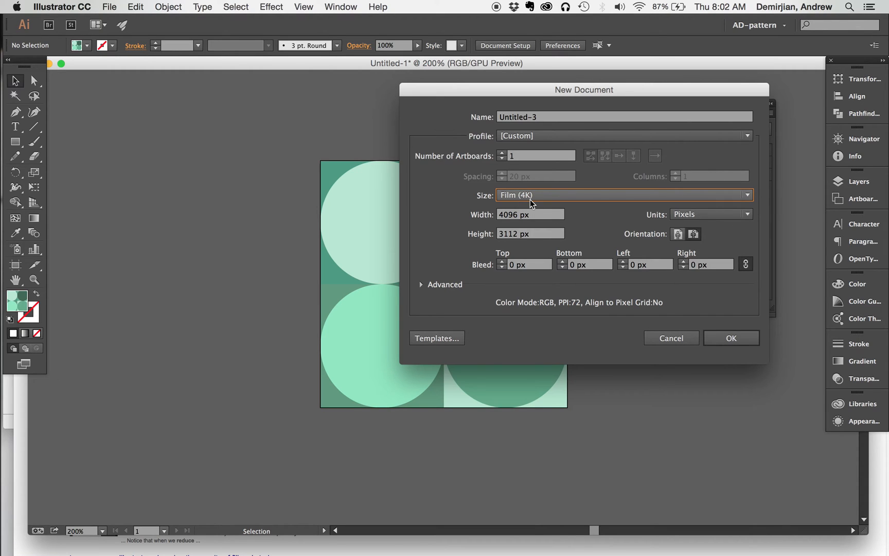
click(671, 338)
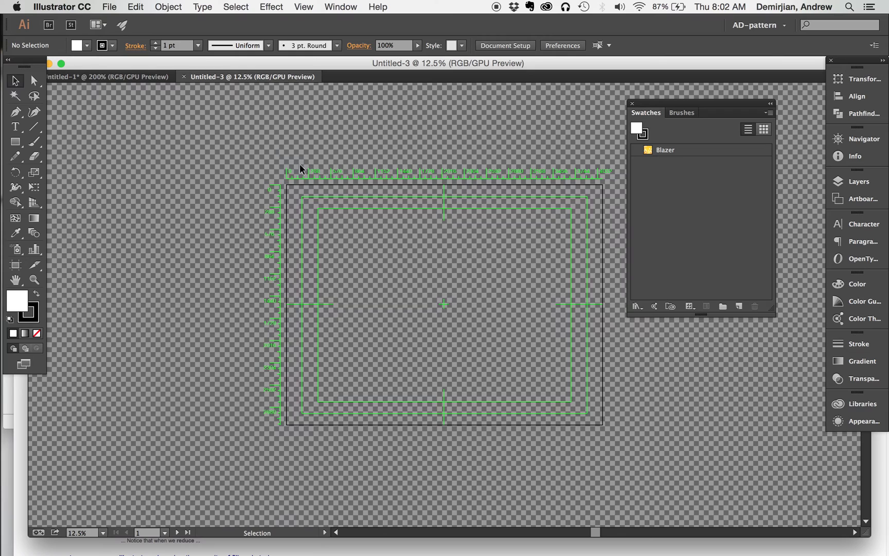
mouse_move(618, 438)
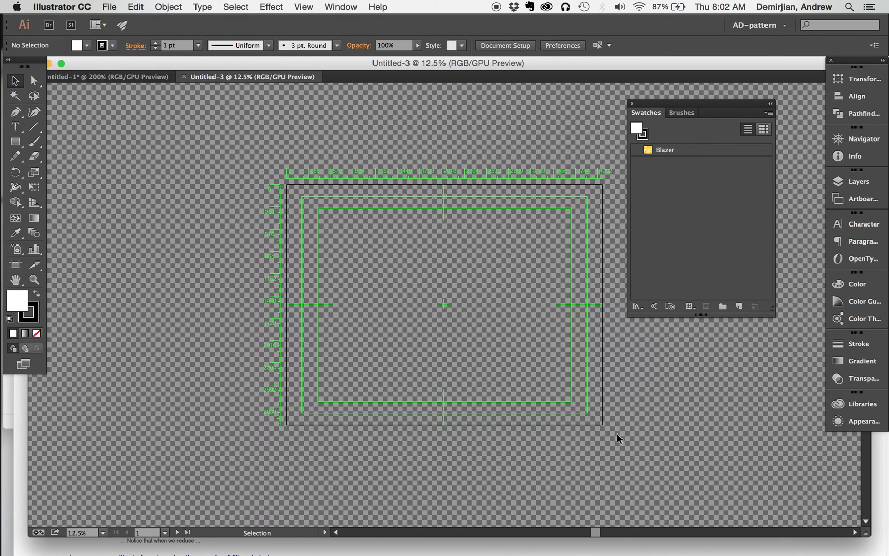
mouse_move(615, 438)
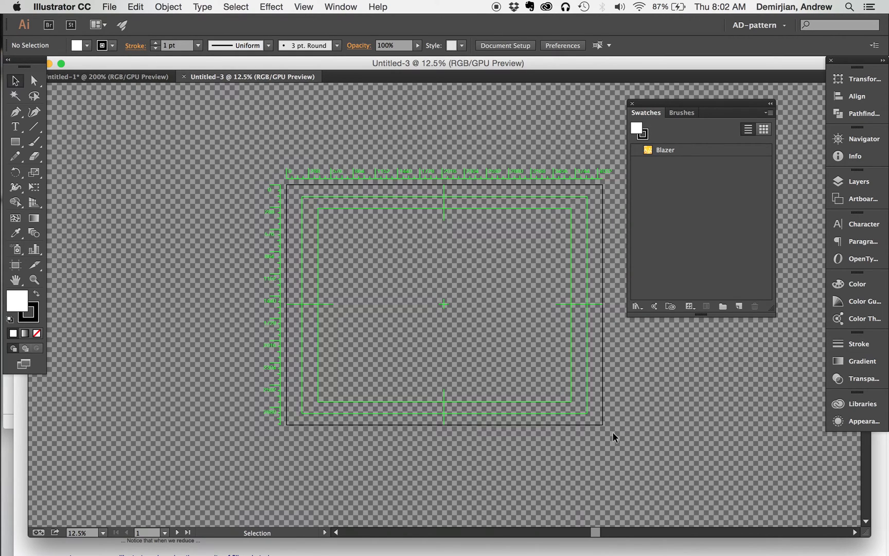
mouse_move(287, 171)
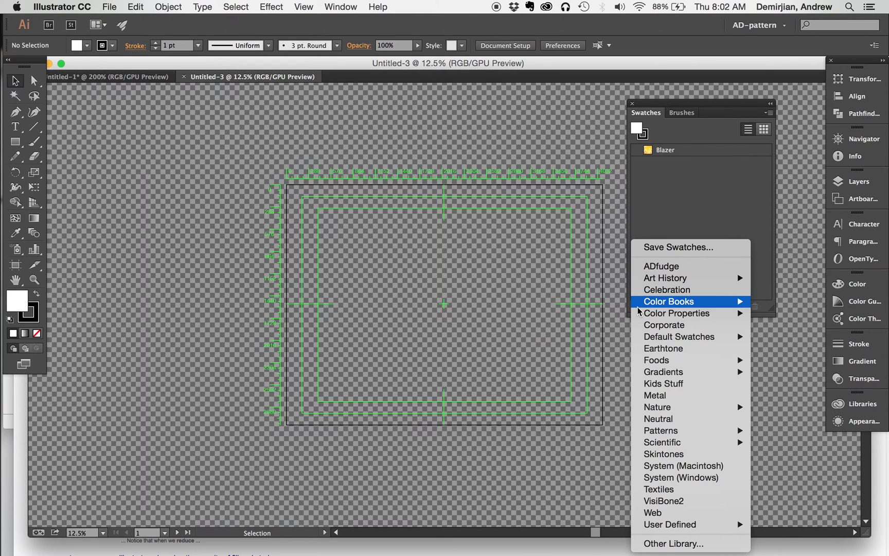
Step: Load the user-defined super-minty-circles library and set its pattern as the fill
click(670, 524)
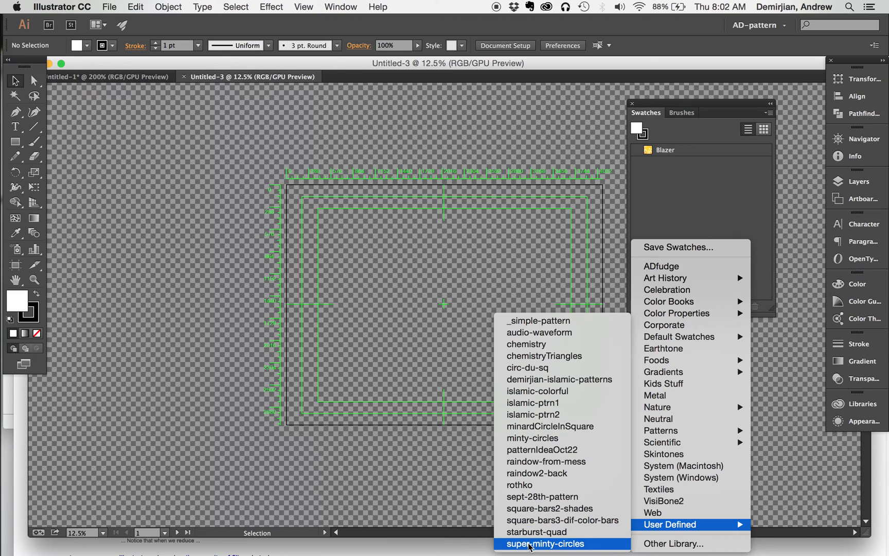
click(543, 544)
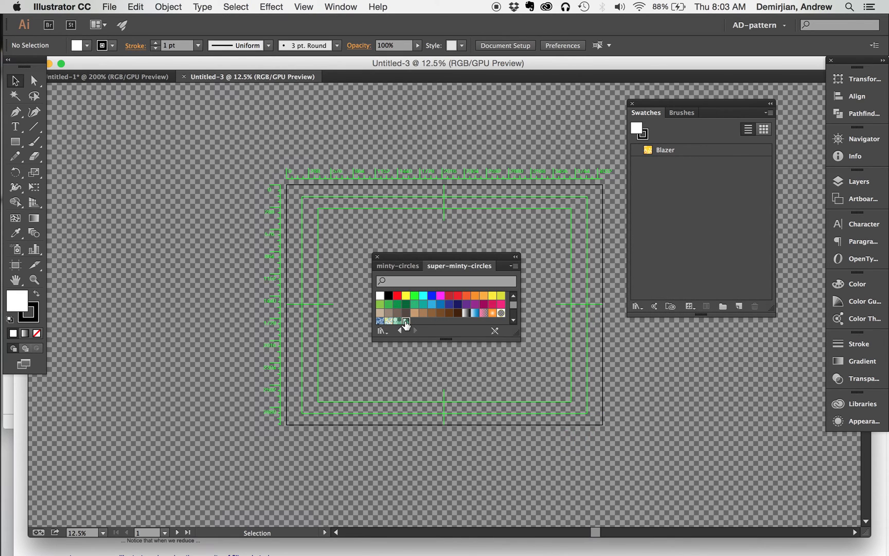
click(407, 321)
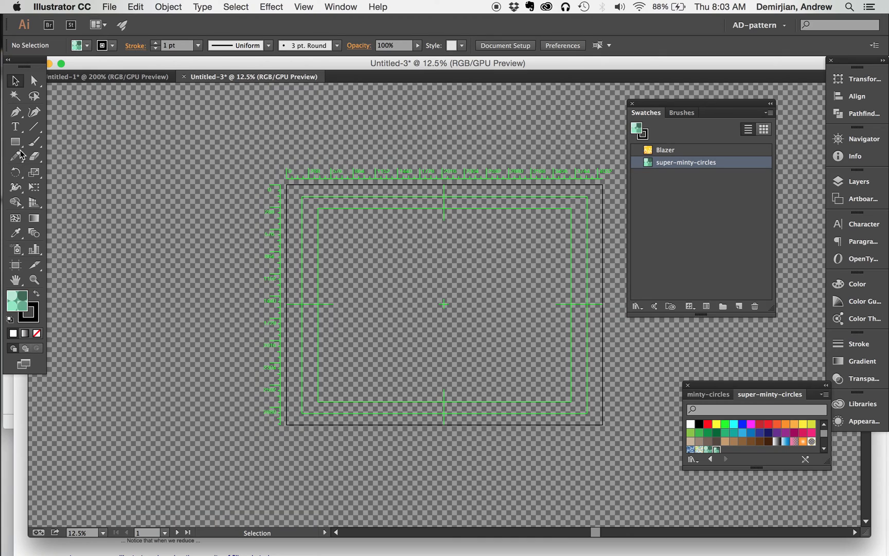
Step: Draw a stroke-free rectangle filled with super-minty-circles across the whole artboard
click(16, 141)
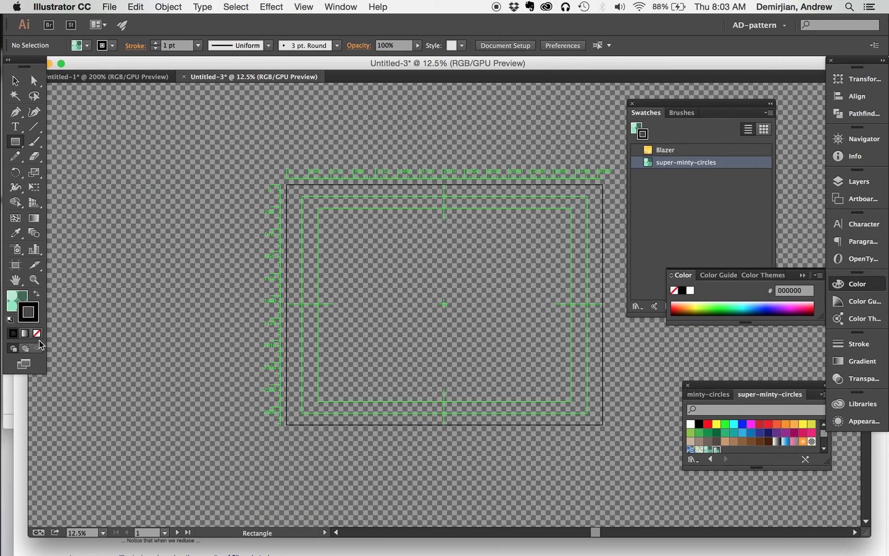
click(12, 333)
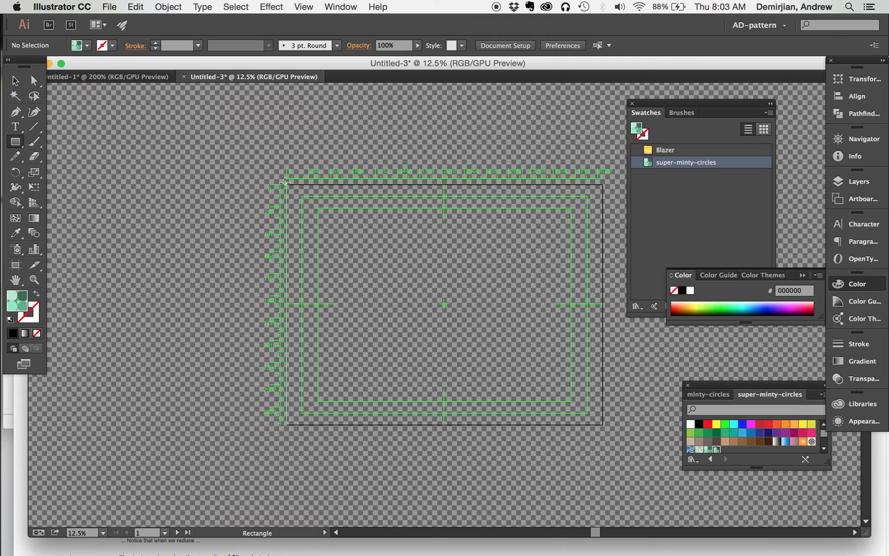
drag(285, 182, 590, 423)
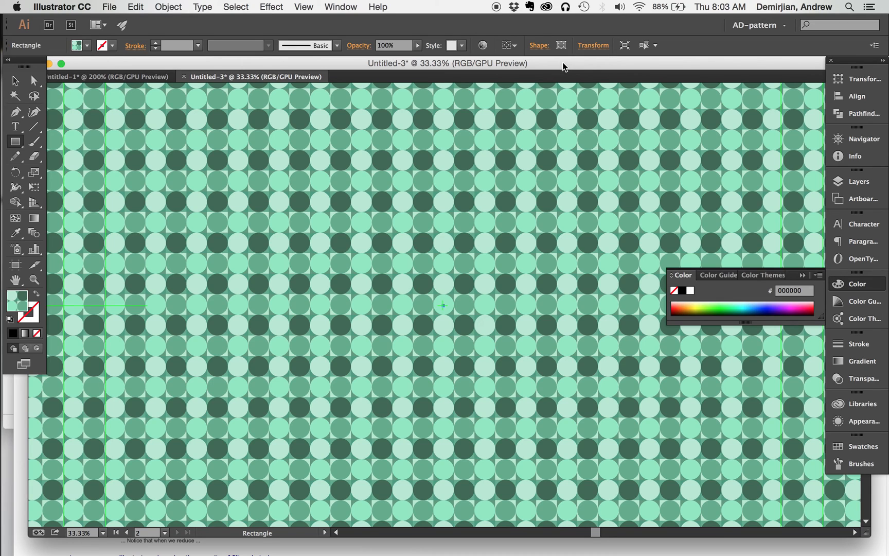
Step: Export the artwork to the Desktop as super-minty-4k-pattern.png with default PNG options
click(109, 7)
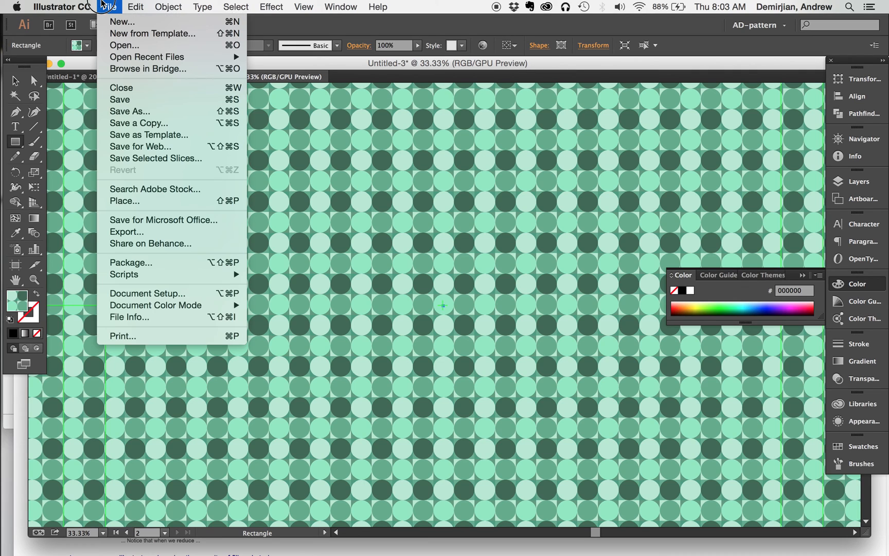
mouse_move(124, 288)
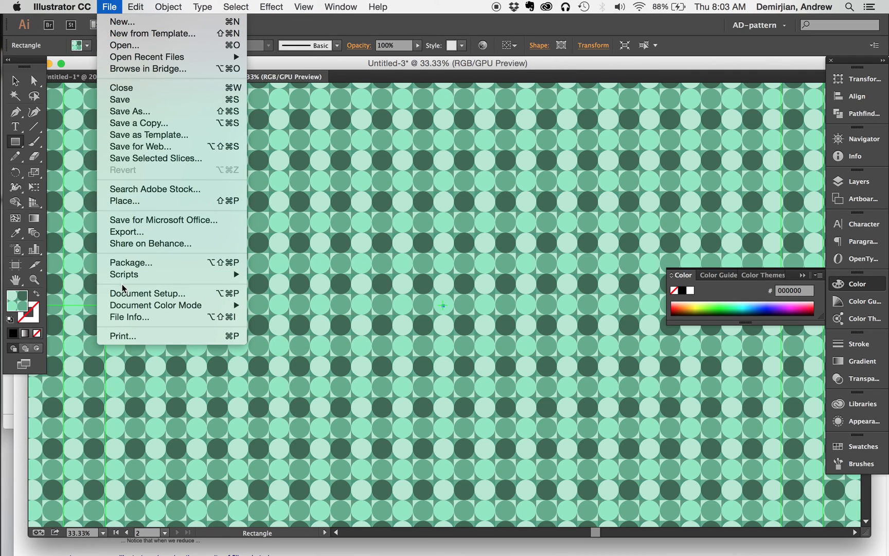
click(126, 232)
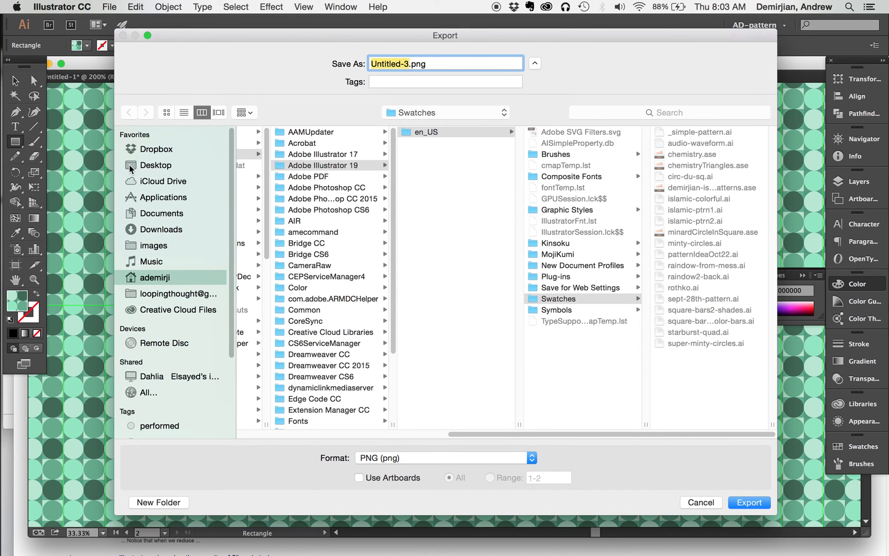
click(155, 165)
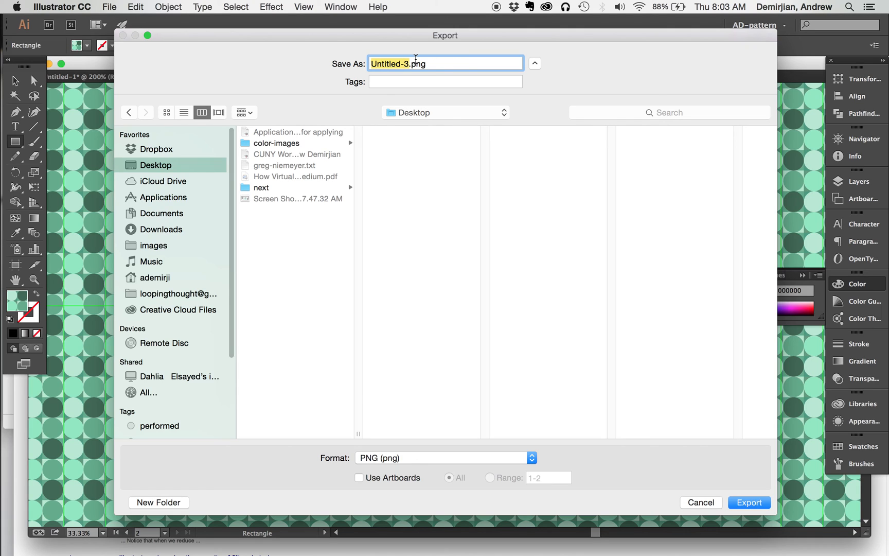
text(super-minty)
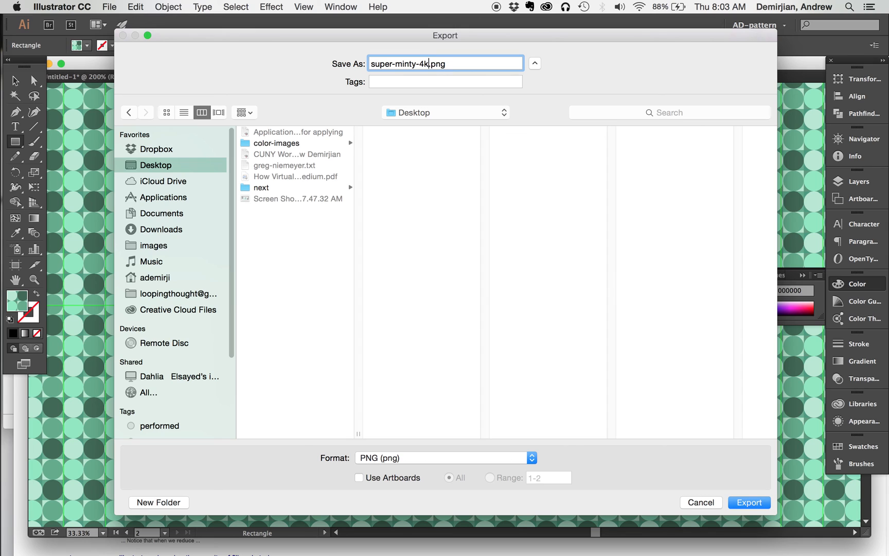
text(-pattern)
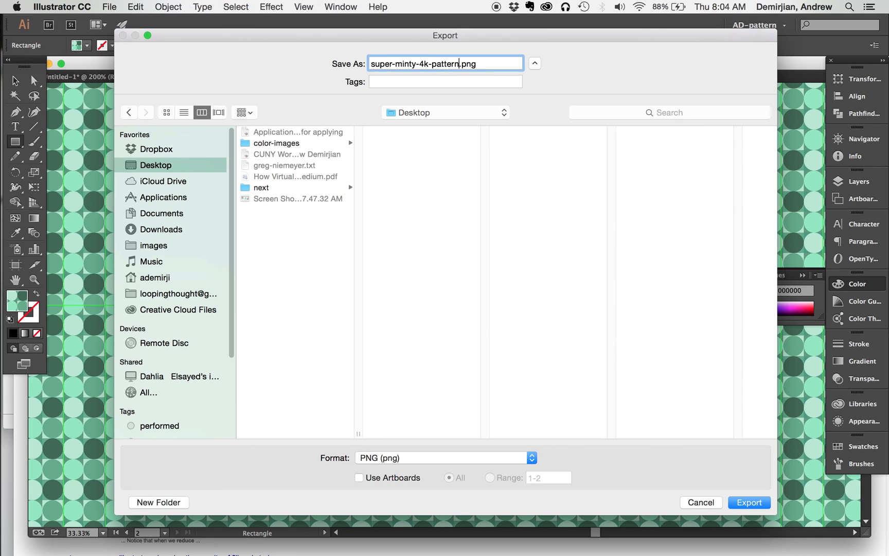
click(749, 502)
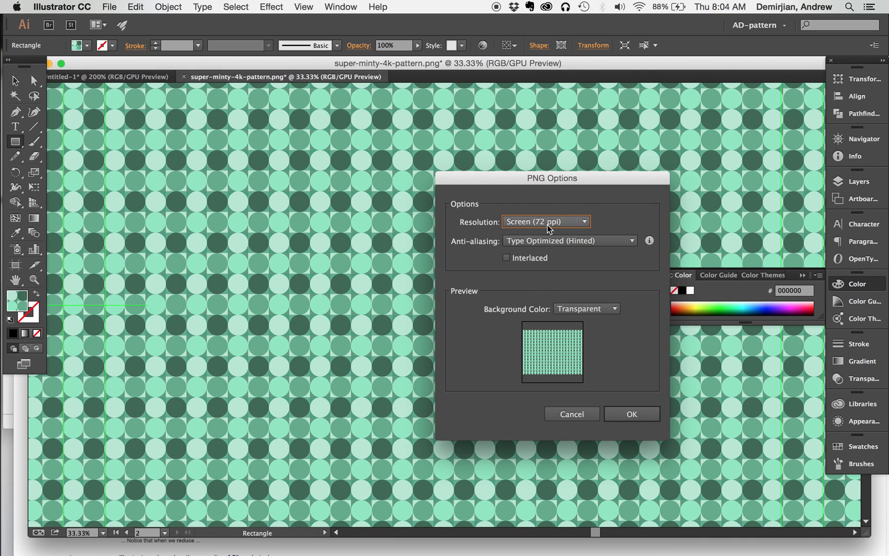
mouse_move(587, 379)
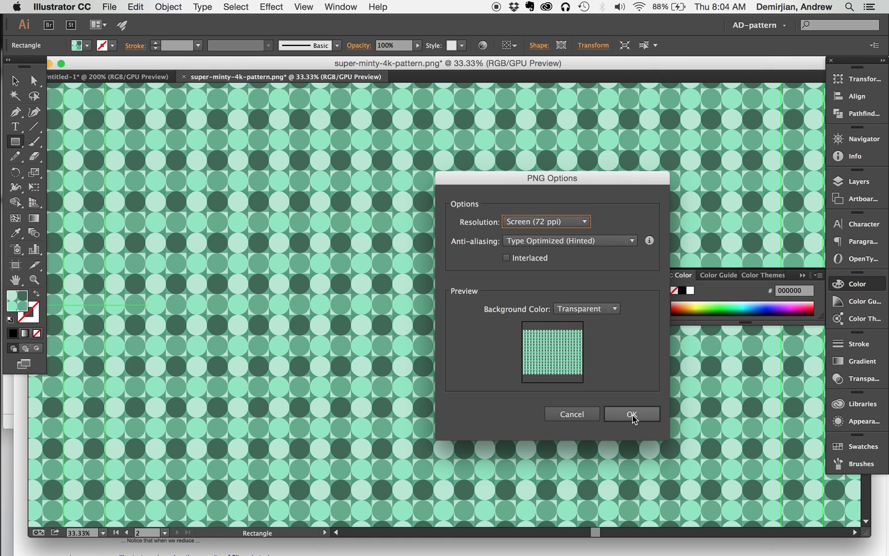
click(631, 414)
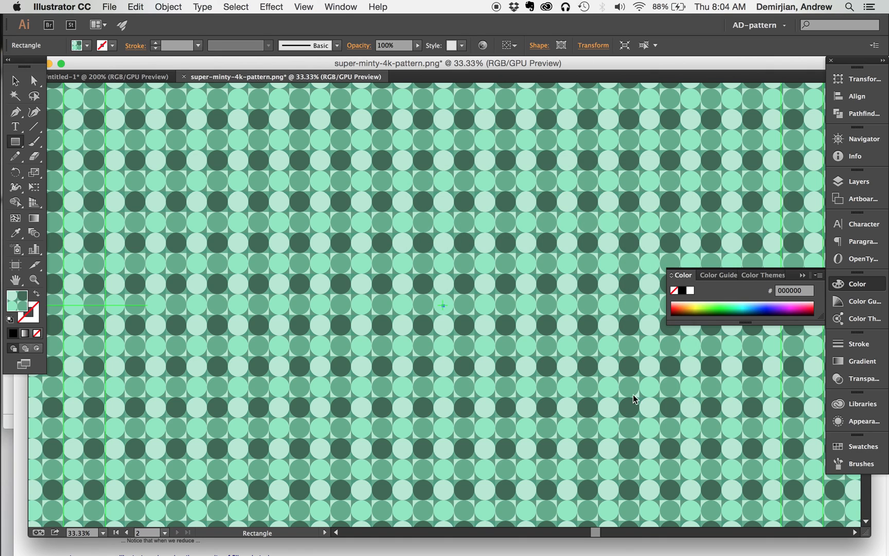